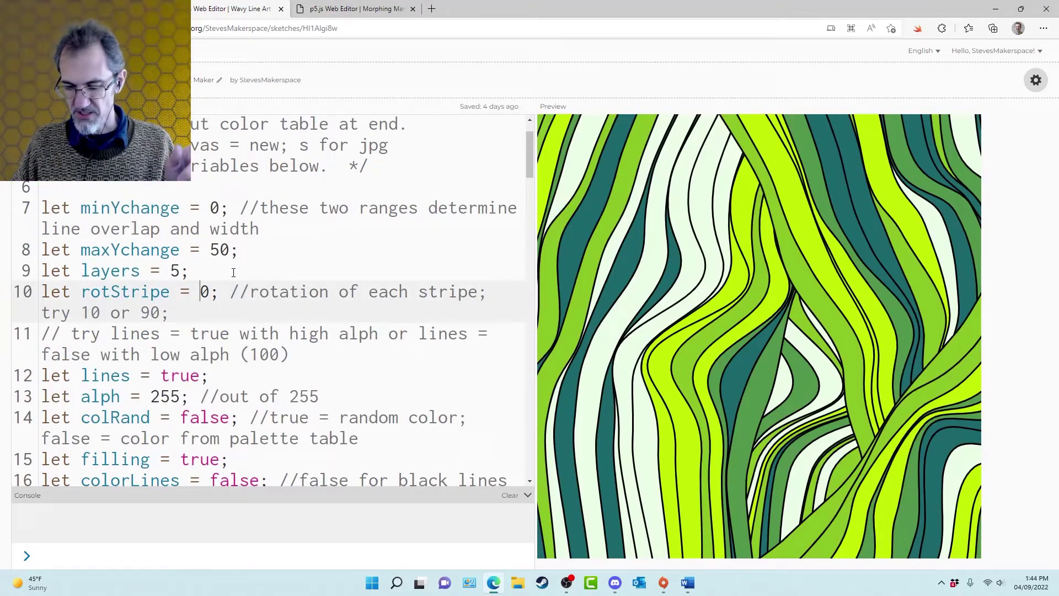
Change rotStripe on line 10 from 0 to 90 so each wavy stripe rotates
{"action": "type", "text": "90"}
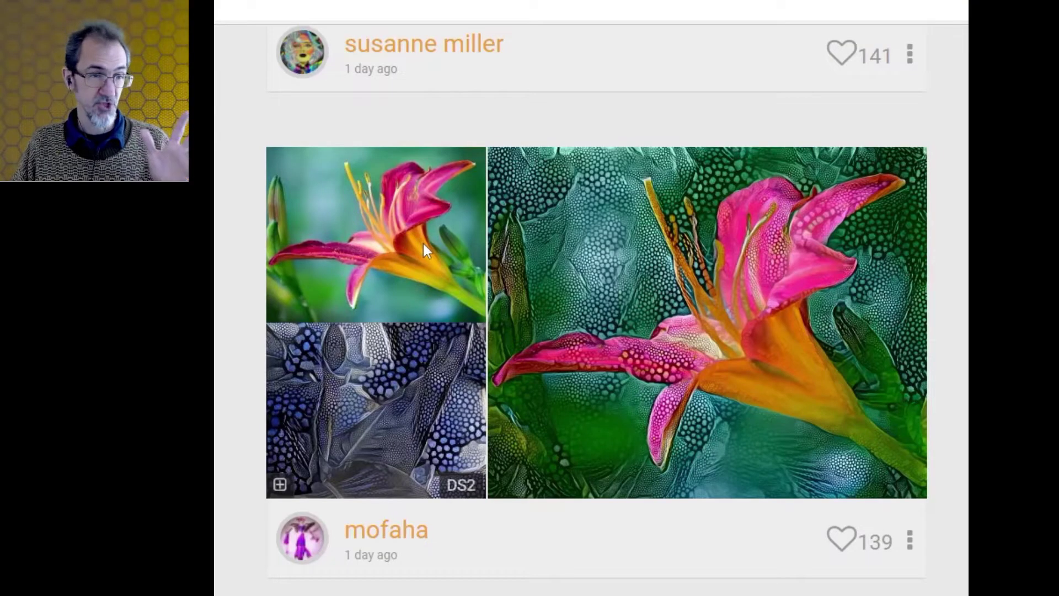
{"action": "mouse_move", "coordinate": [365, 223]}
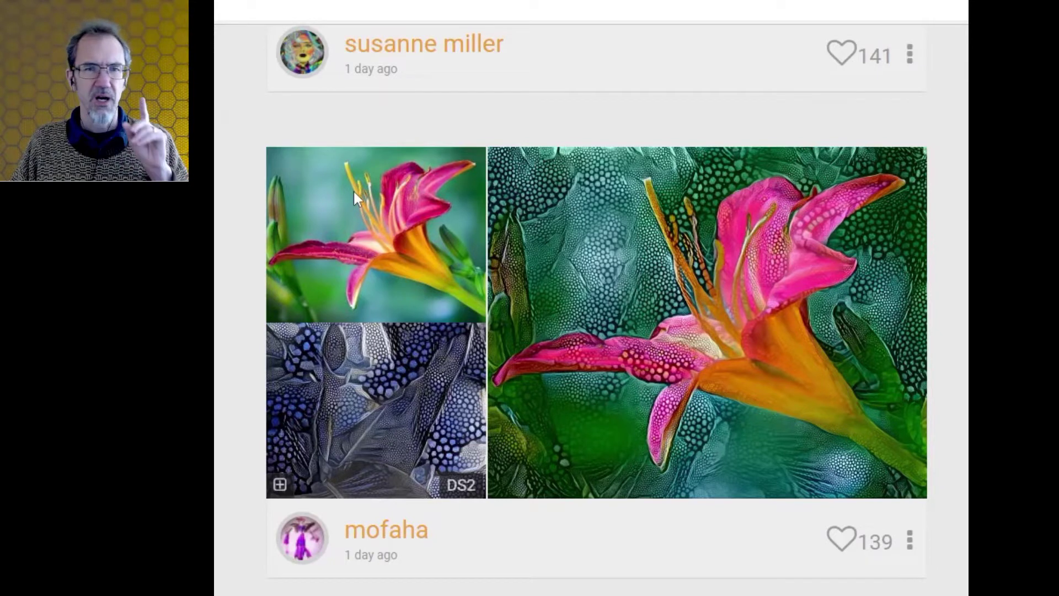
{"action": "mouse_move", "coordinate": [340, 282]}
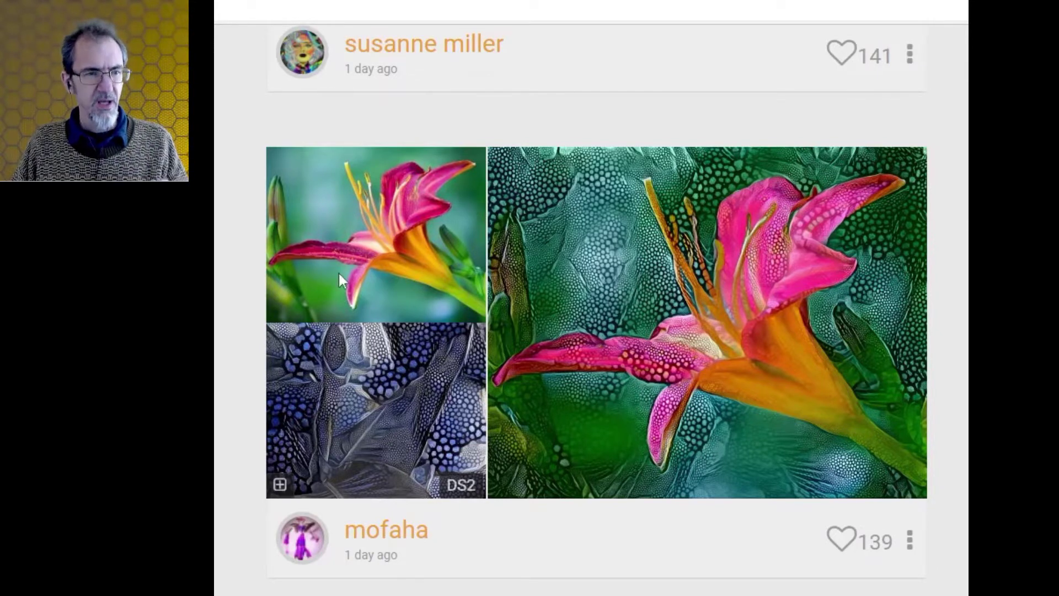
{"action": "mouse_move", "coordinate": [395, 411]}
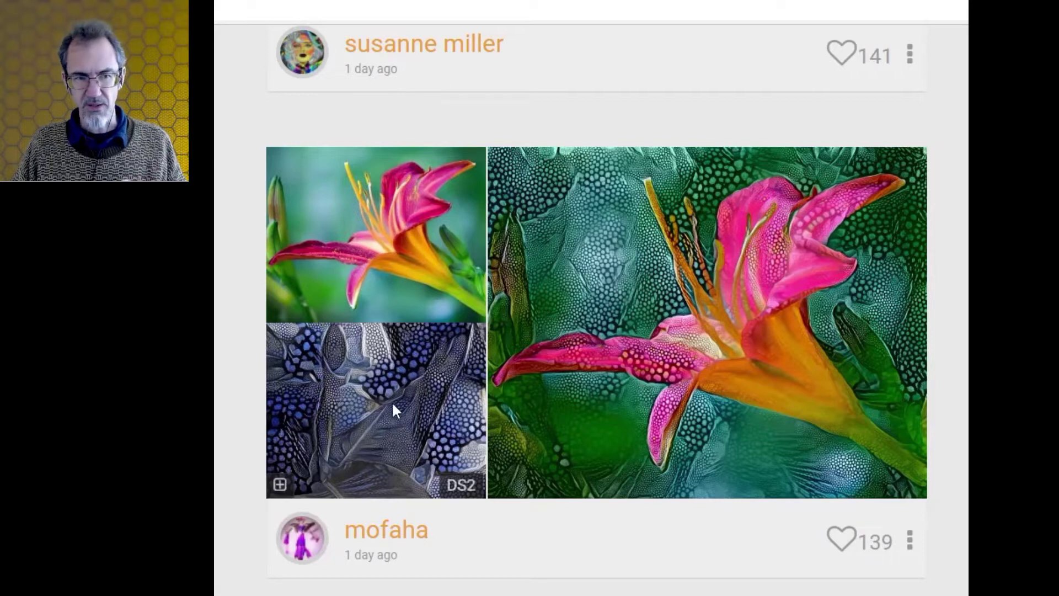
{"action": "mouse_move", "coordinate": [772, 197]}
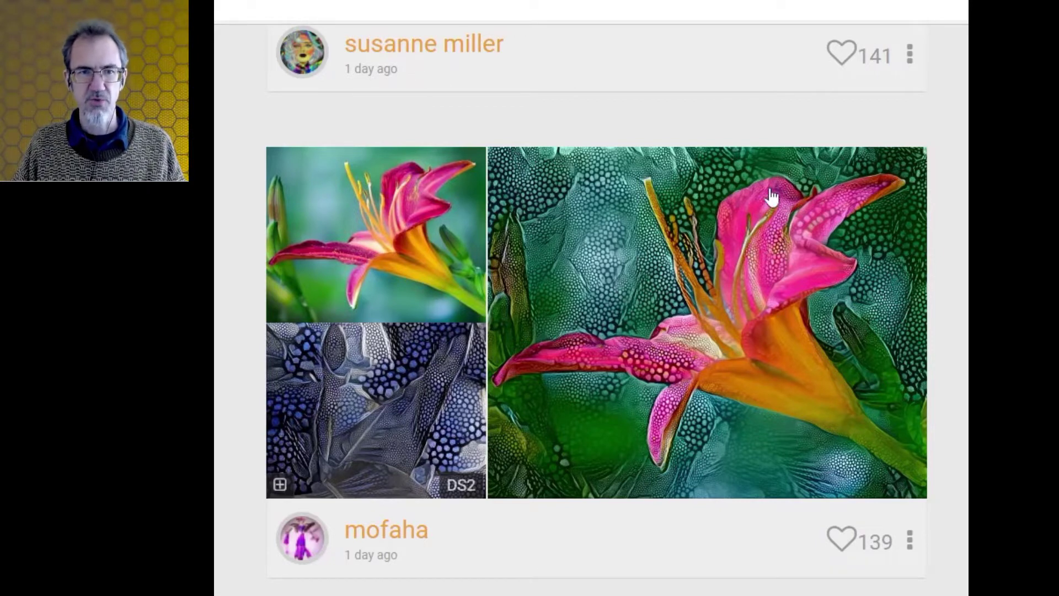
{"action": "mouse_move", "coordinate": [639, 304]}
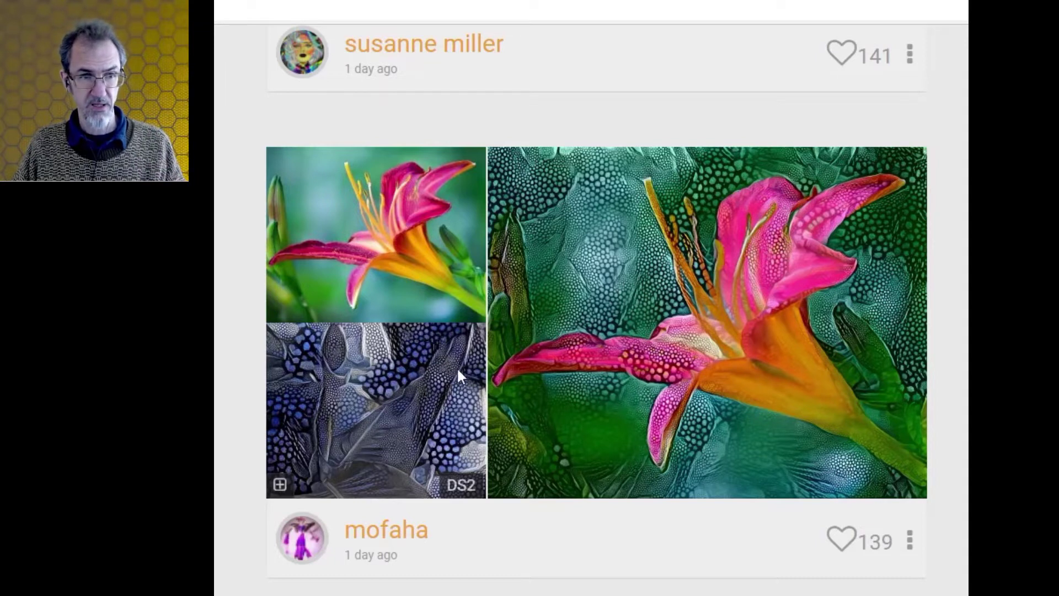
{"action": "mouse_move", "coordinate": [384, 226]}
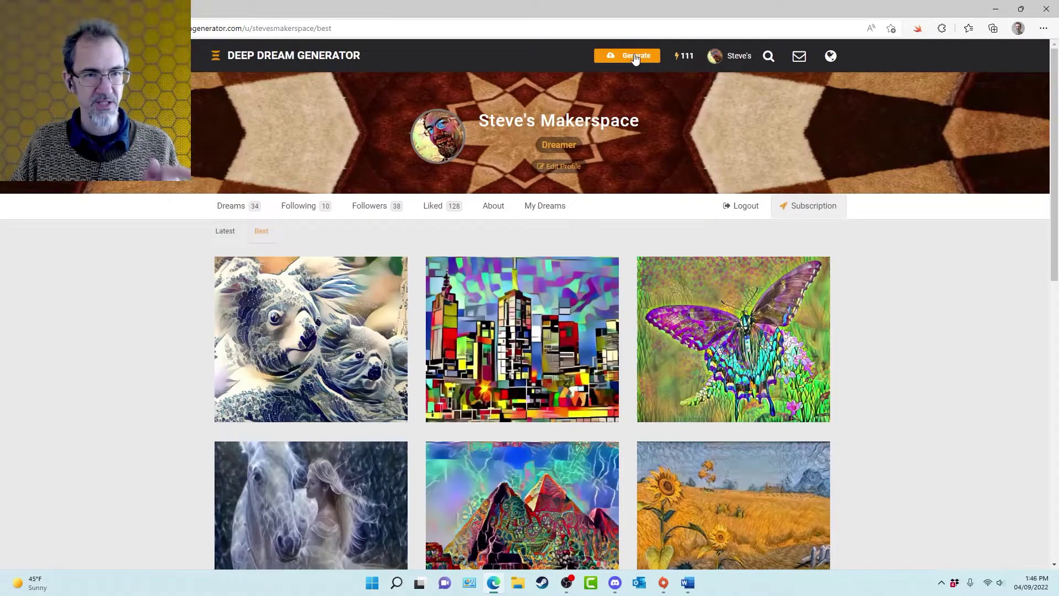
Start a new dream with 18.jpg as the base and the Colorful Abstract purple swirl as style
{"action": "left_click", "coordinate": [627, 55]}
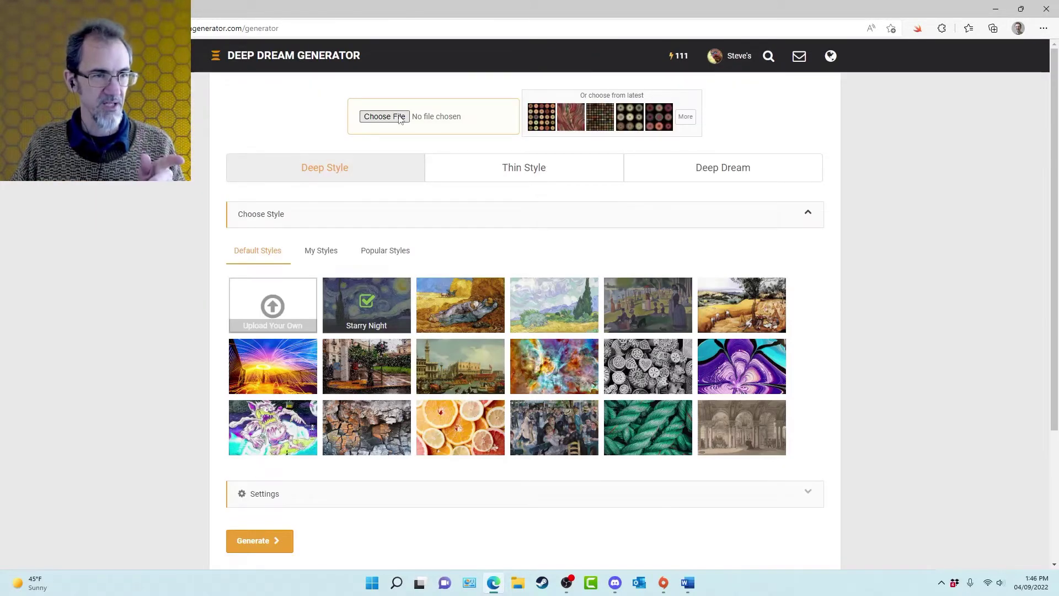
{"action": "left_click", "coordinate": [384, 116]}
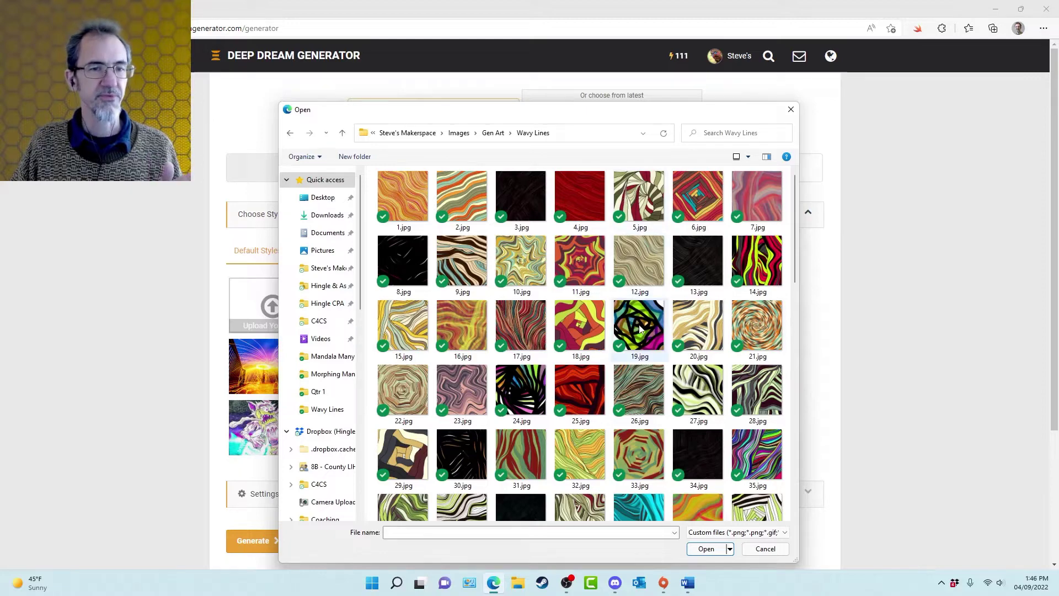
{"action": "left_click", "coordinate": [579, 327]}
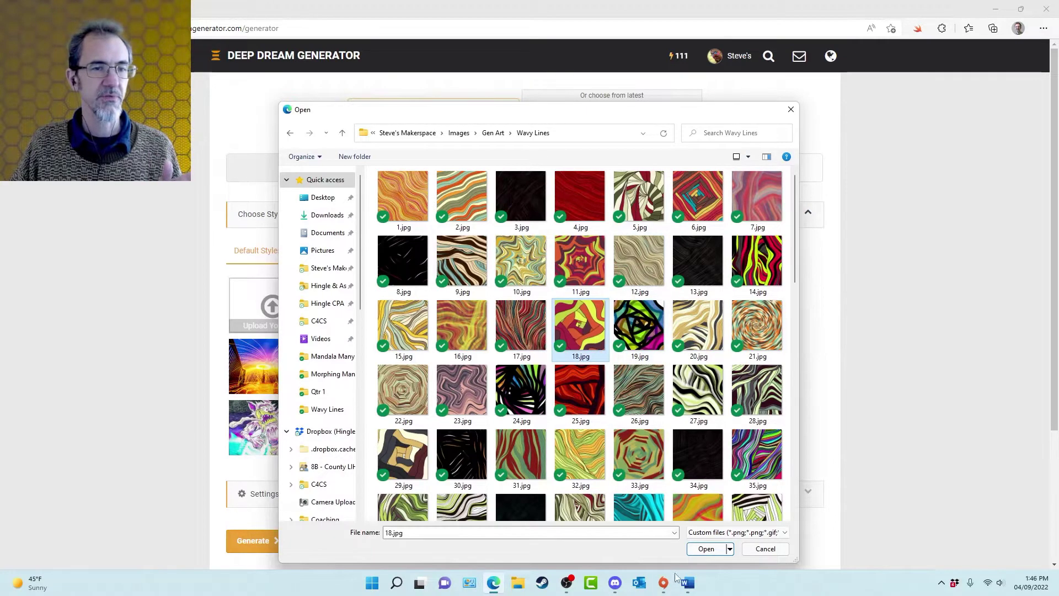
{"action": "left_click", "coordinate": [705, 548]}
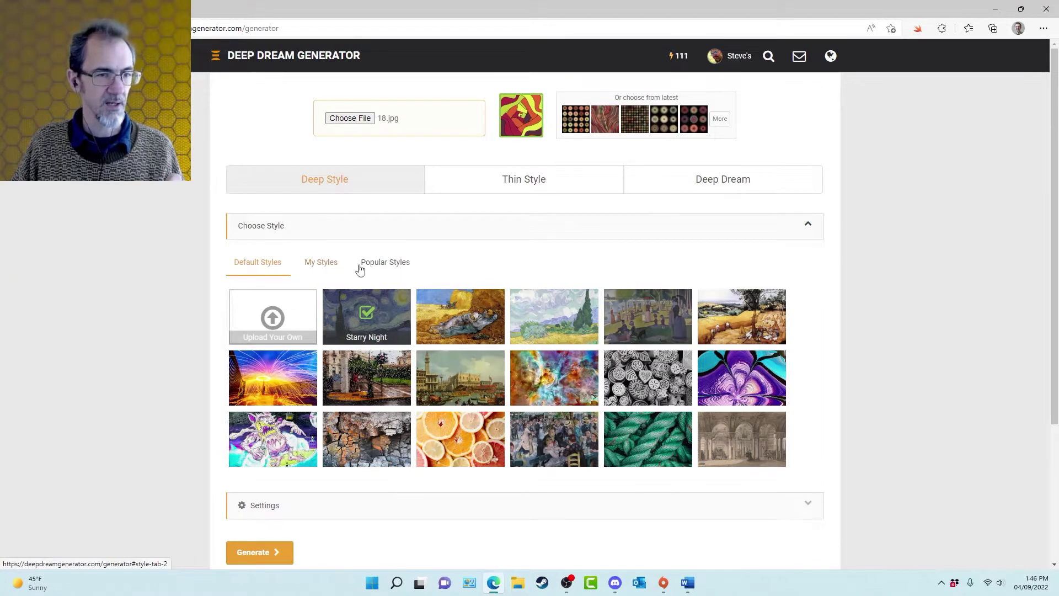
{"action": "mouse_move", "coordinate": [383, 383]}
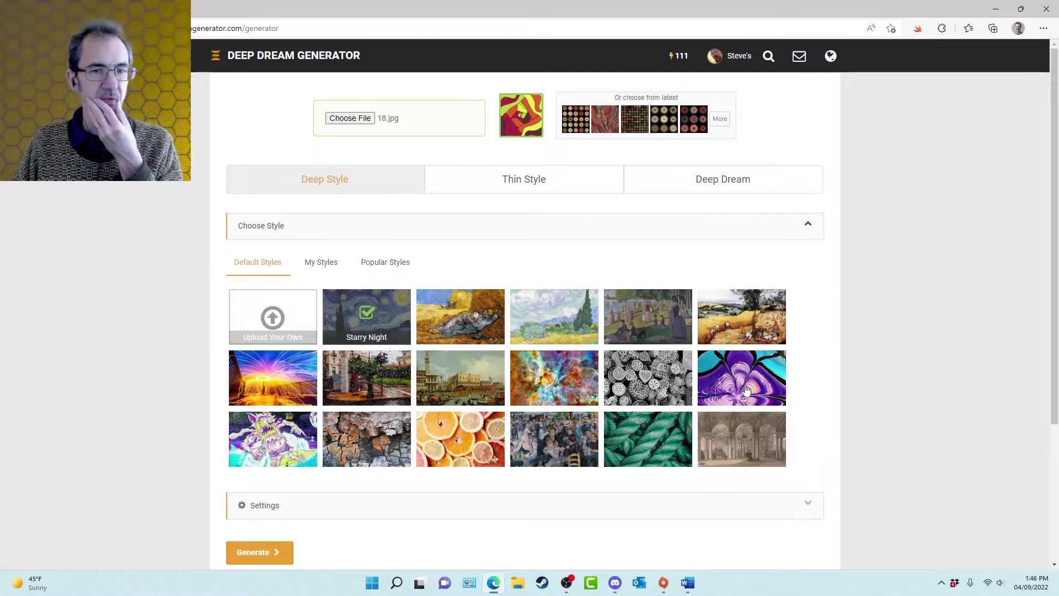
{"action": "left_click", "coordinate": [741, 377]}
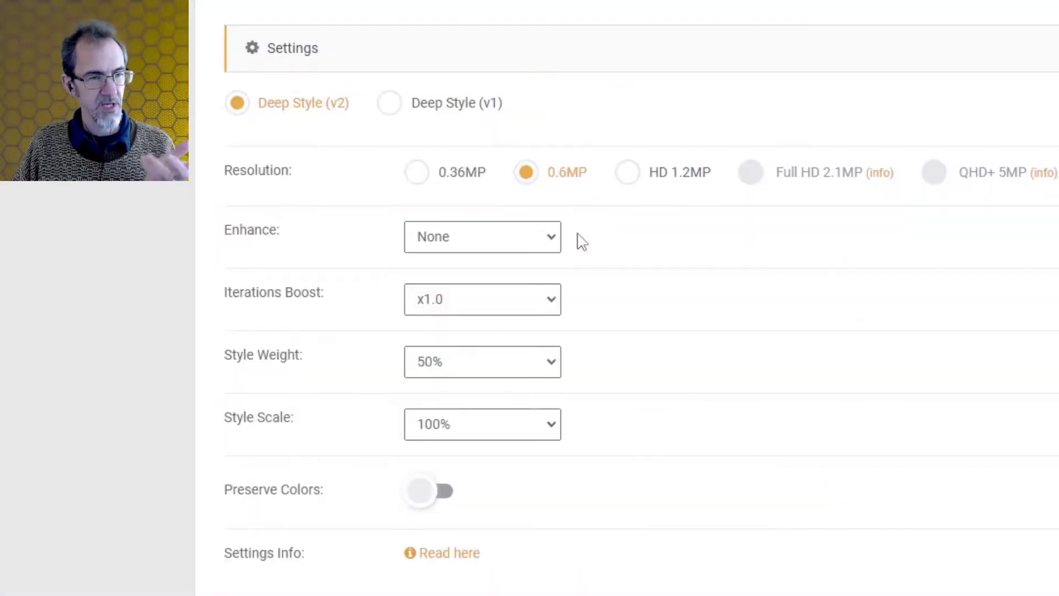
Generate the dream at 0.36MP, Enhance Med and Iterations Boost x0.6
{"action": "left_click", "coordinate": [416, 172]}
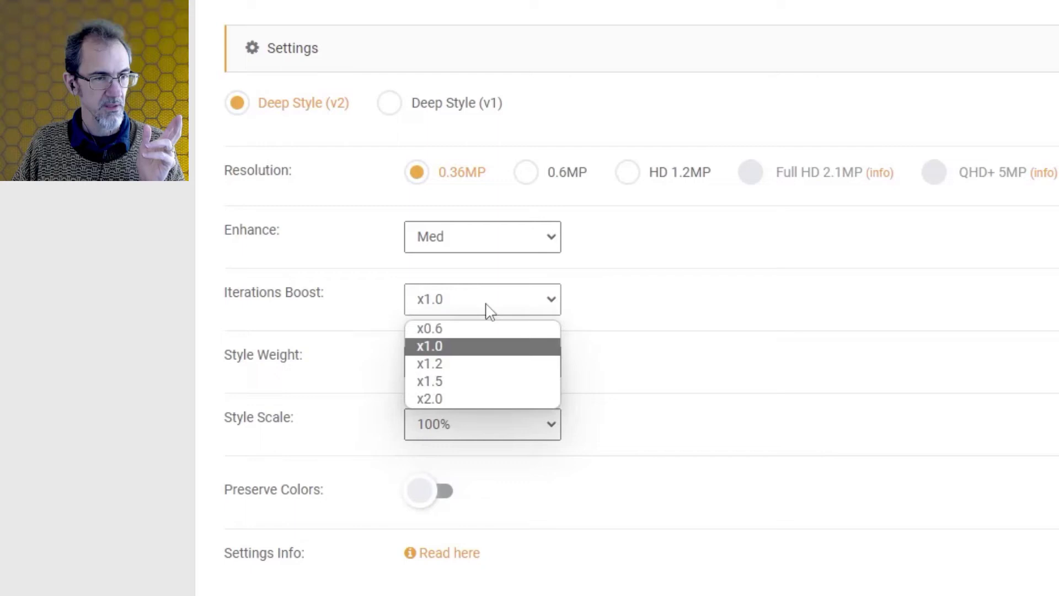
{"action": "left_click", "coordinate": [429, 328]}
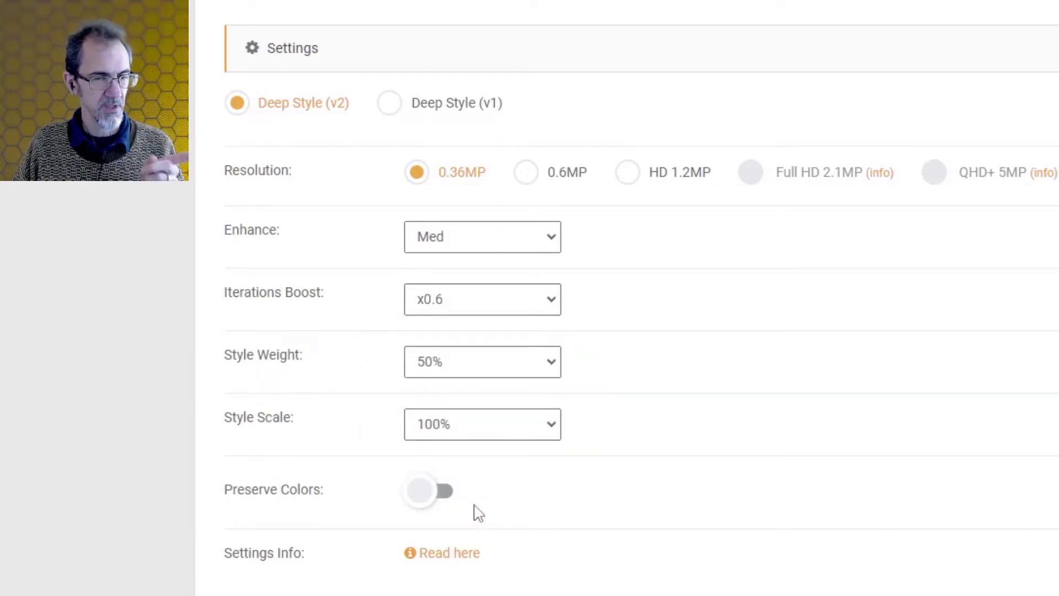
{"action": "mouse_move", "coordinate": [458, 510]}
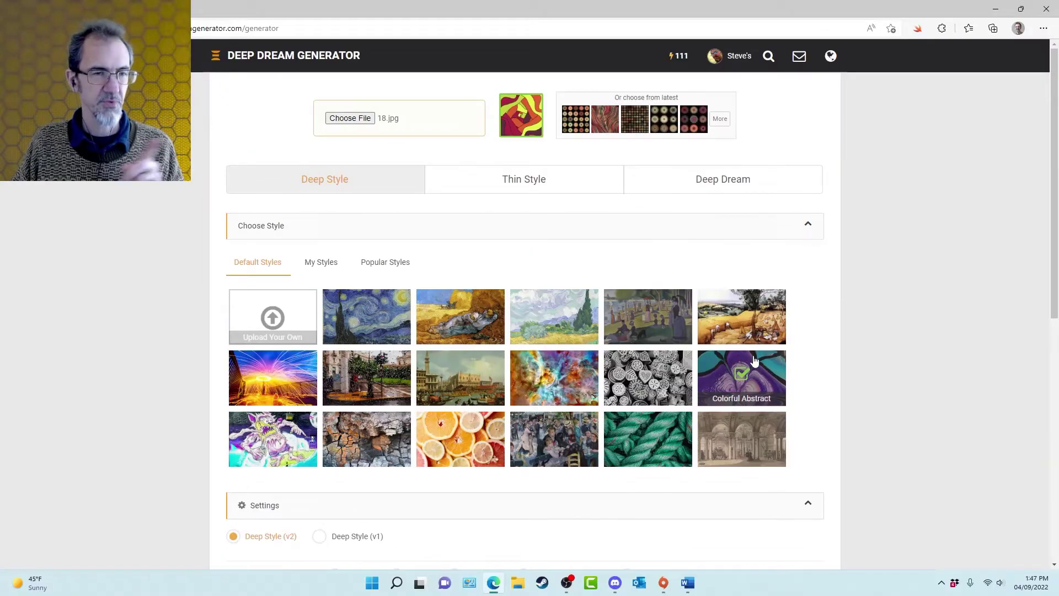
{"action": "scroll", "scroll_direction": "down", "scroll_amount": 3}
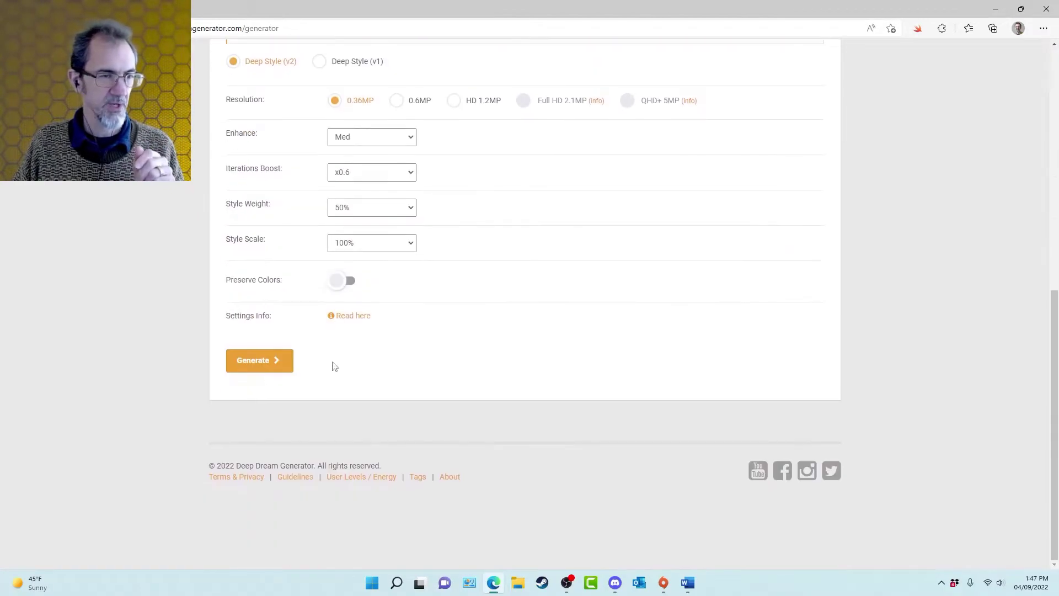
{"action": "left_click", "coordinate": [259, 360]}
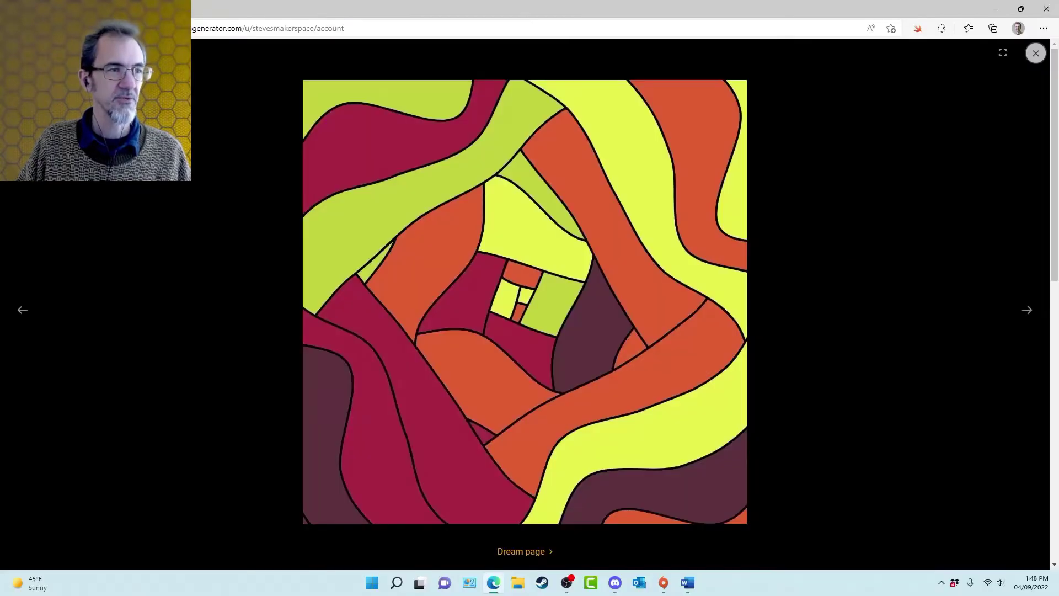
Step the lightbox from the wavy base image to its purple style and the styled result
{"action": "left_click", "coordinate": [1026, 308]}
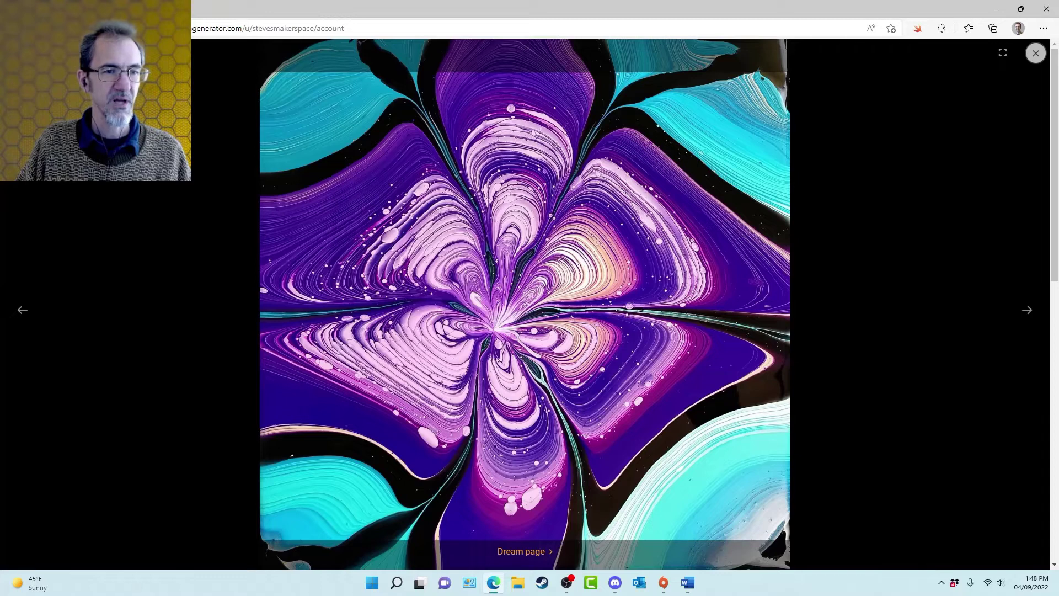
{"action": "left_click", "coordinate": [1027, 309]}
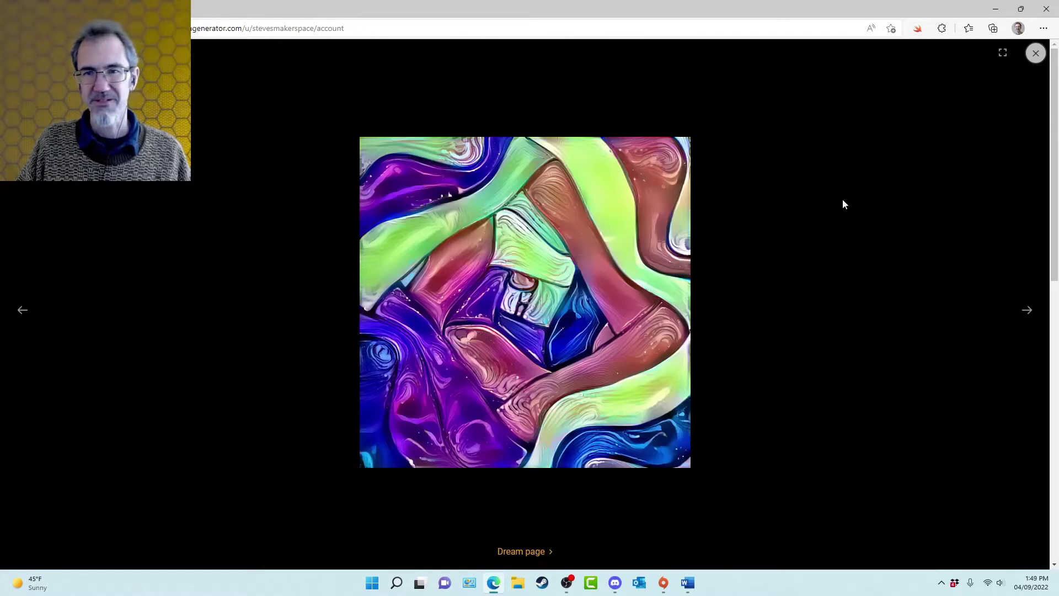
{"action": "left_click", "coordinate": [1026, 309]}
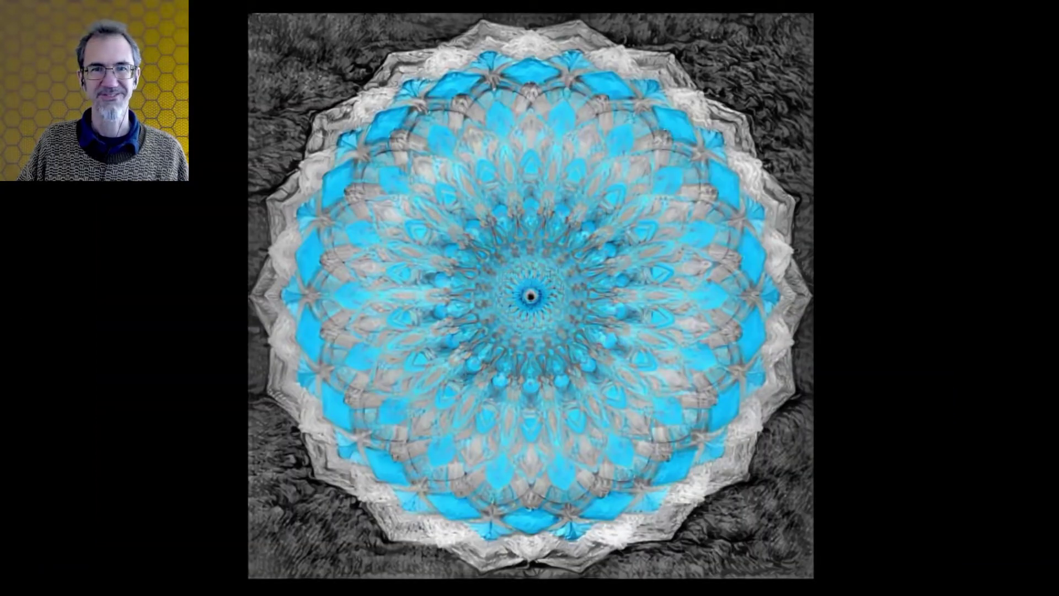
{"action": "mouse_move", "coordinate": [657, 319]}
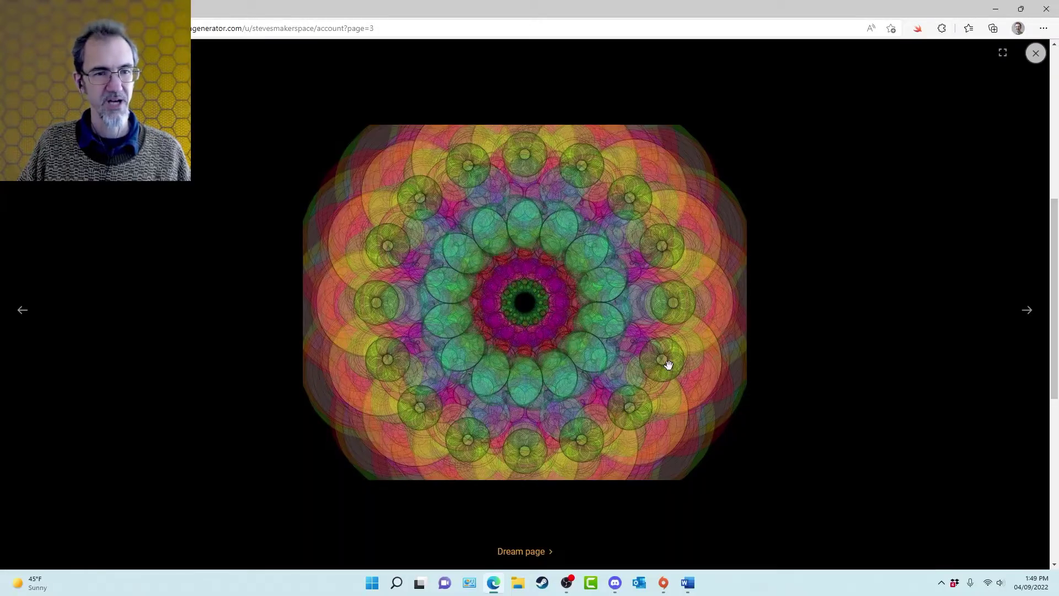
Advance the lightbox past the mandala dream and purple marbled flower to the cell-pattern painting
{"action": "left_click", "coordinate": [1026, 309]}
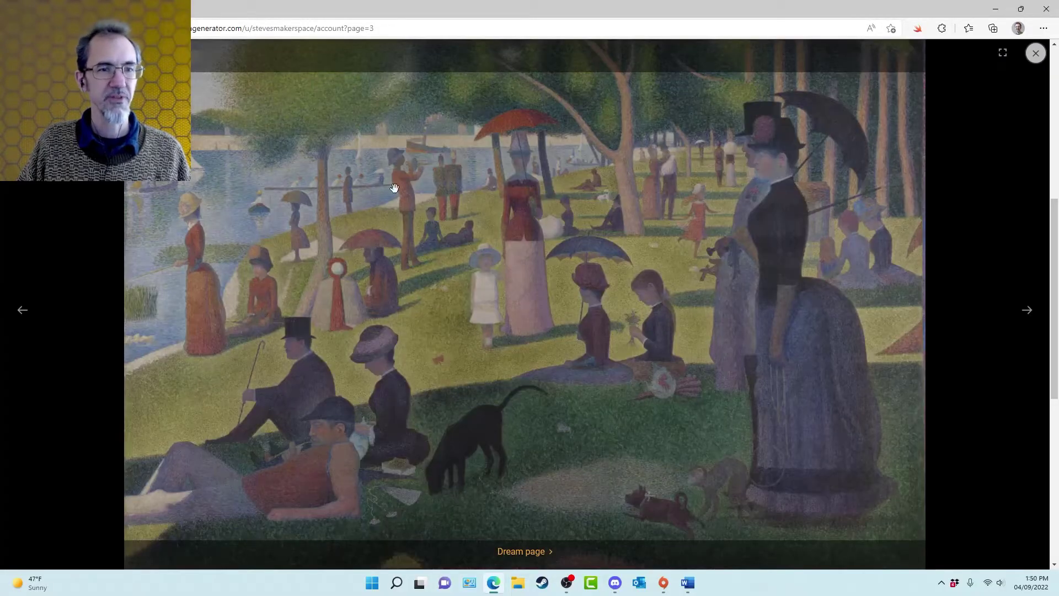
{"action": "left_click", "coordinate": [1027, 309]}
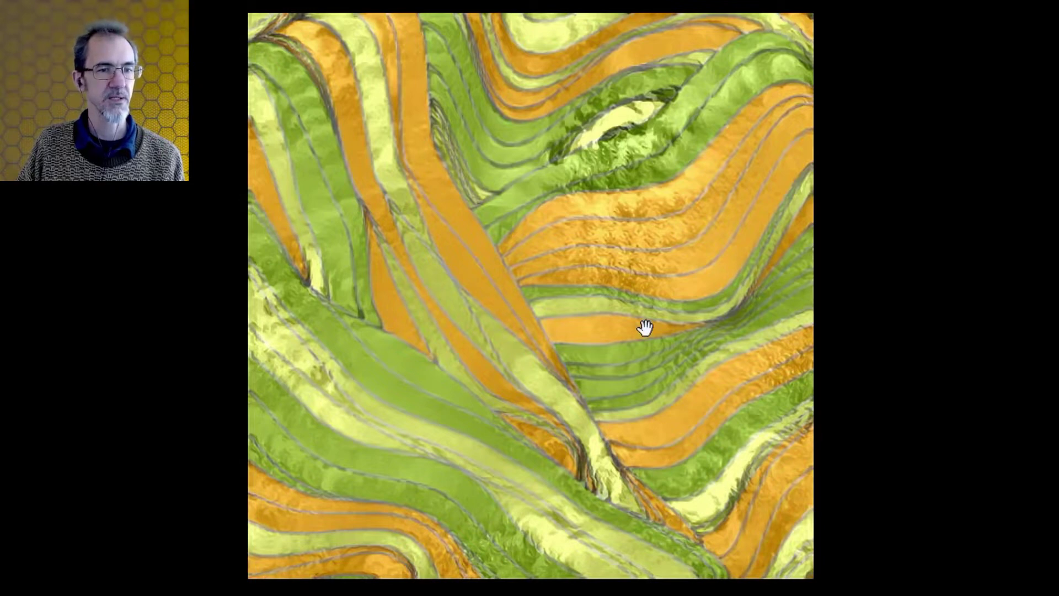
{"action": "mouse_move", "coordinate": [677, 227]}
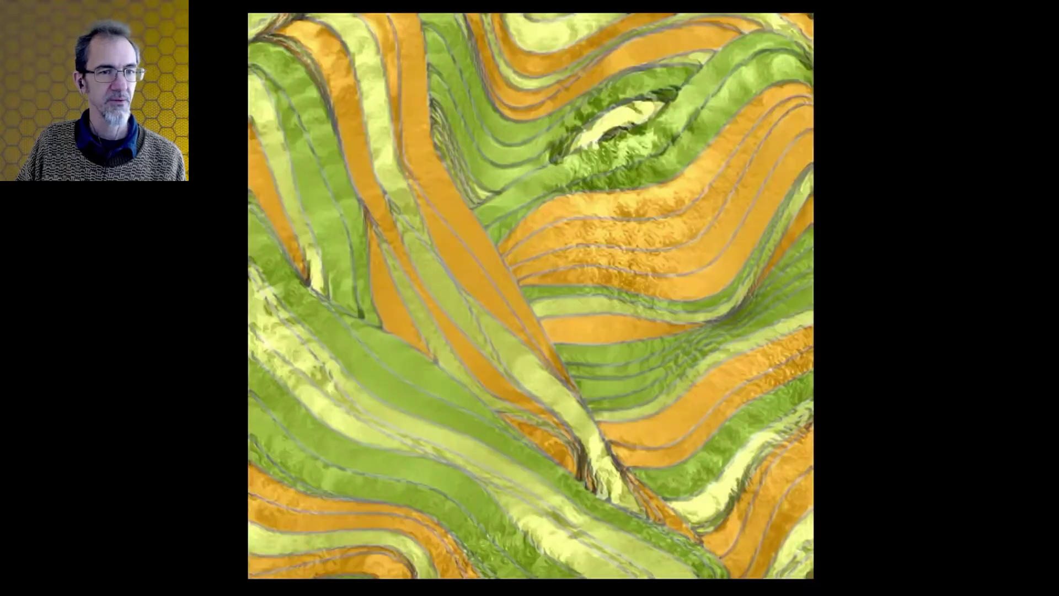
{"action": "mouse_move", "coordinate": [531, 324]}
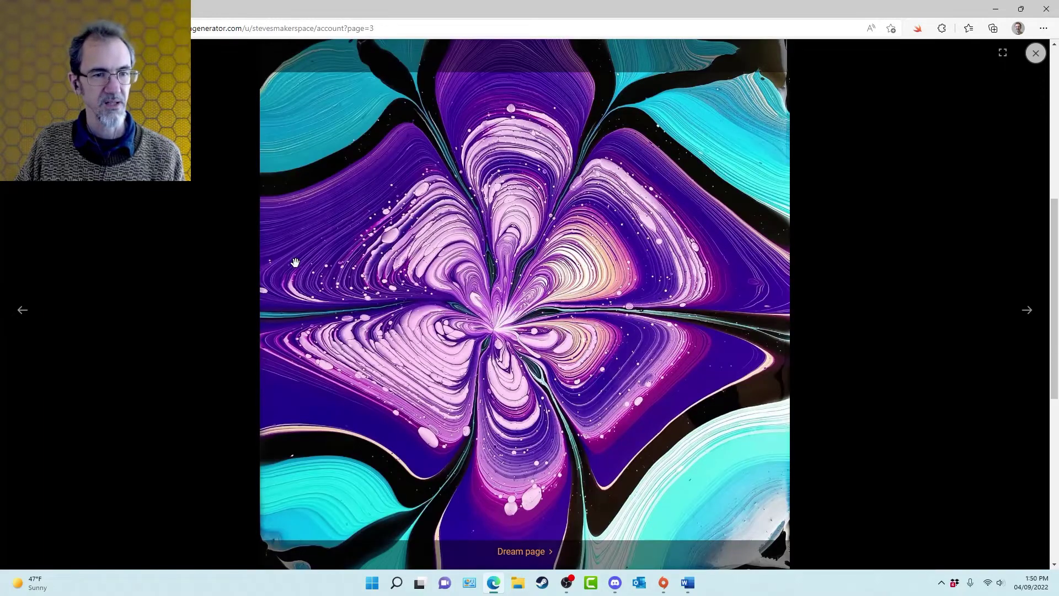
{"action": "left_click", "coordinate": [1027, 308]}
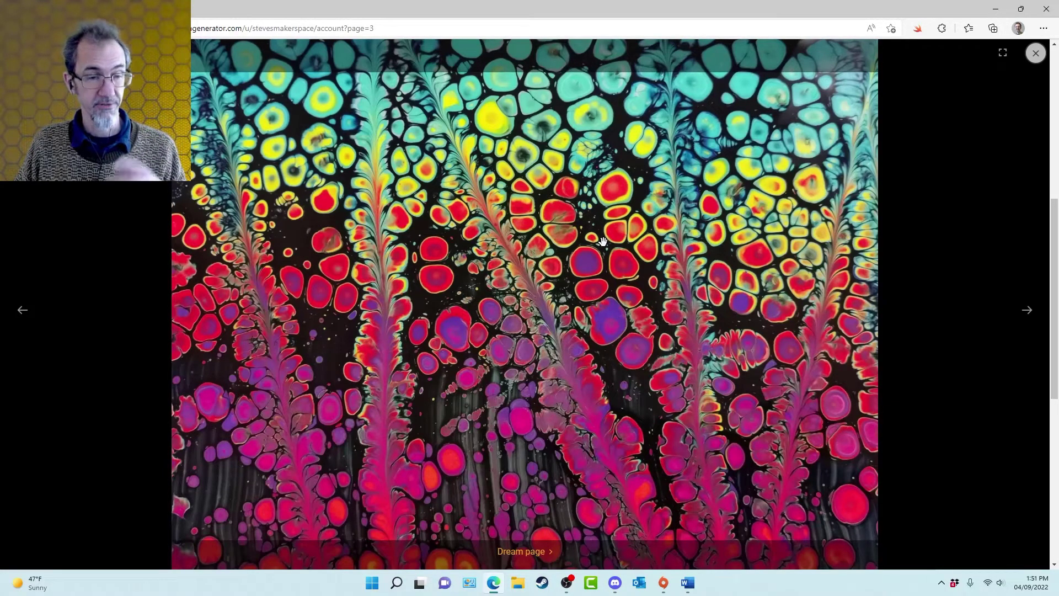
Cycle the teal wavy artwork, its cell-pattern style painting and the cell-styled result
{"action": "left_click", "coordinate": [1025, 308]}
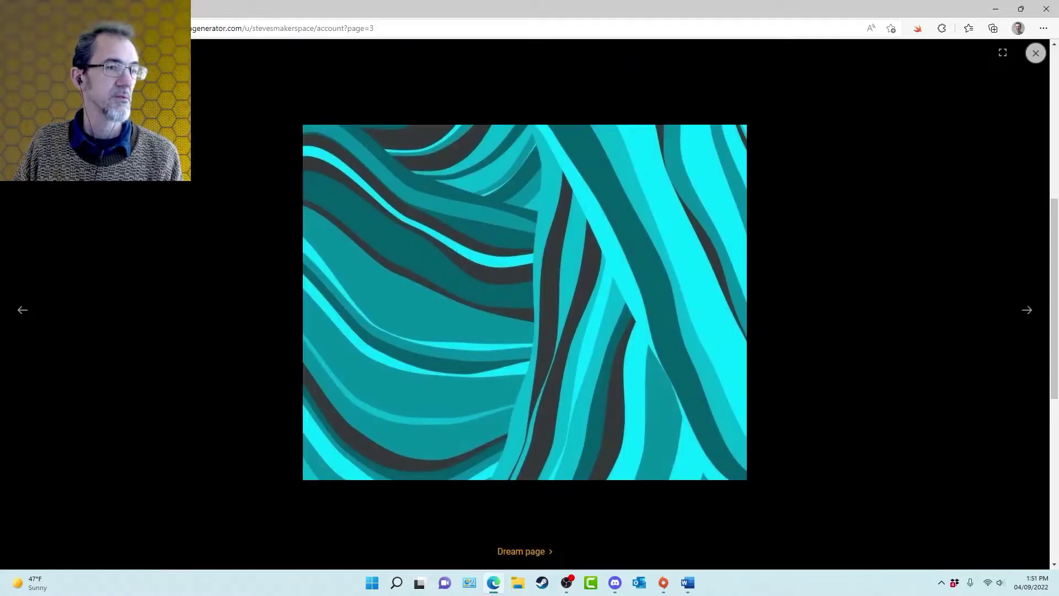
{"action": "left_click", "coordinate": [1025, 309]}
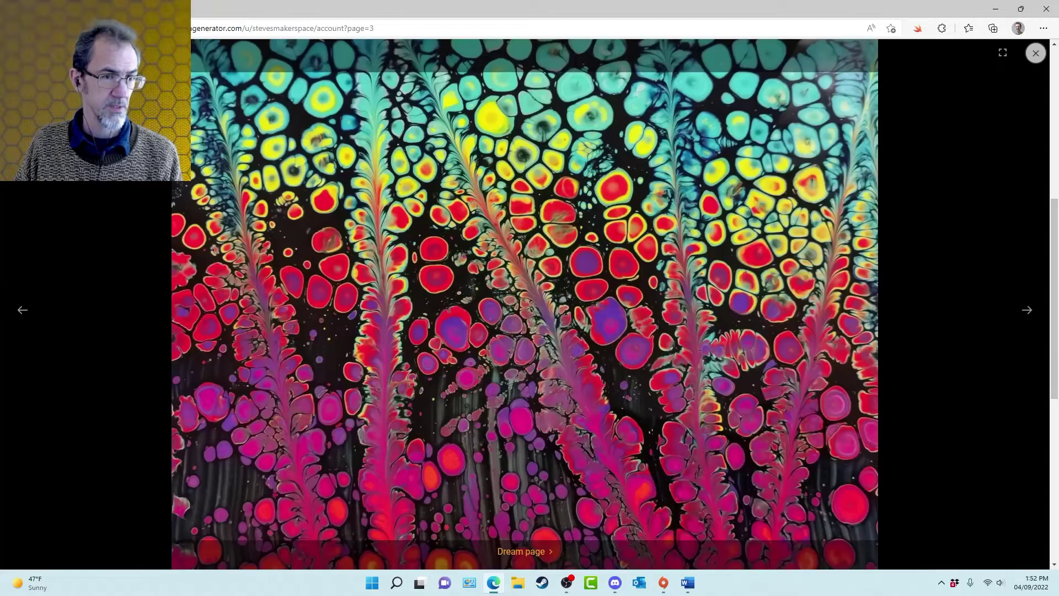
{"action": "left_click", "coordinate": [1026, 309]}
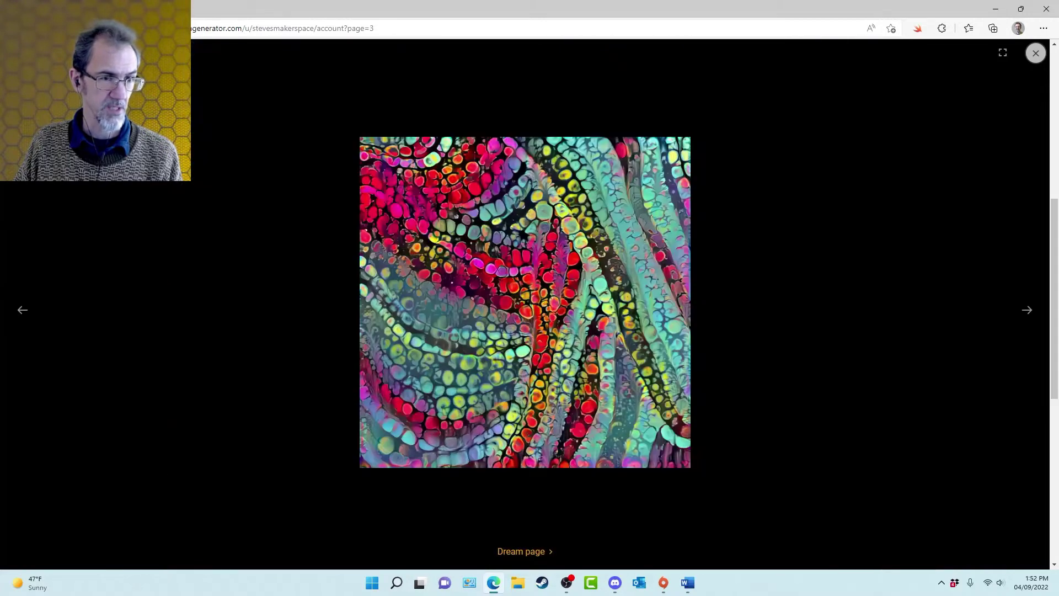
{"action": "left_click", "coordinate": [1027, 308]}
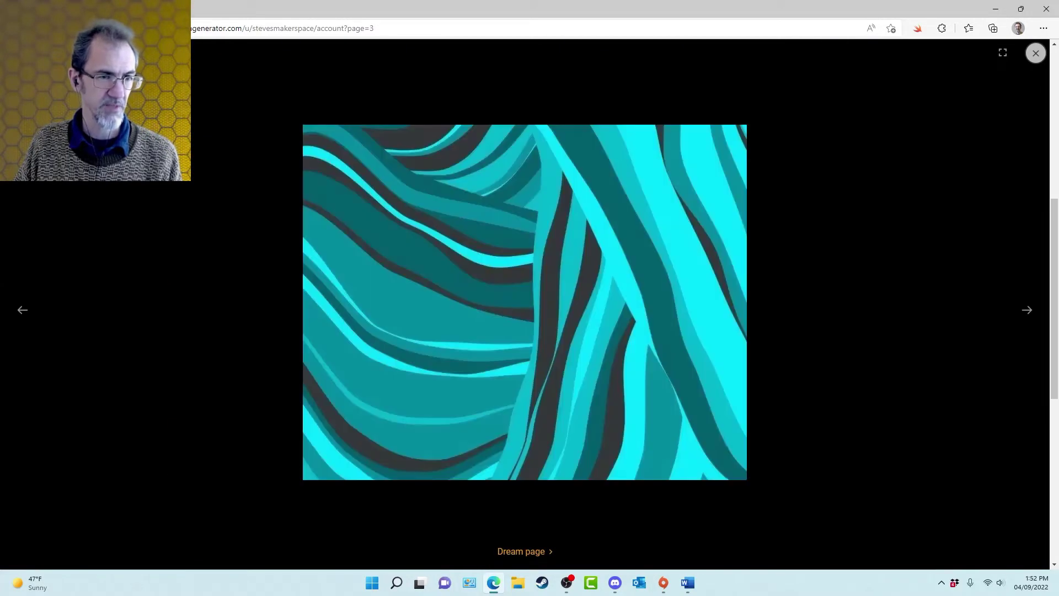
{"action": "left_click", "coordinate": [1027, 309]}
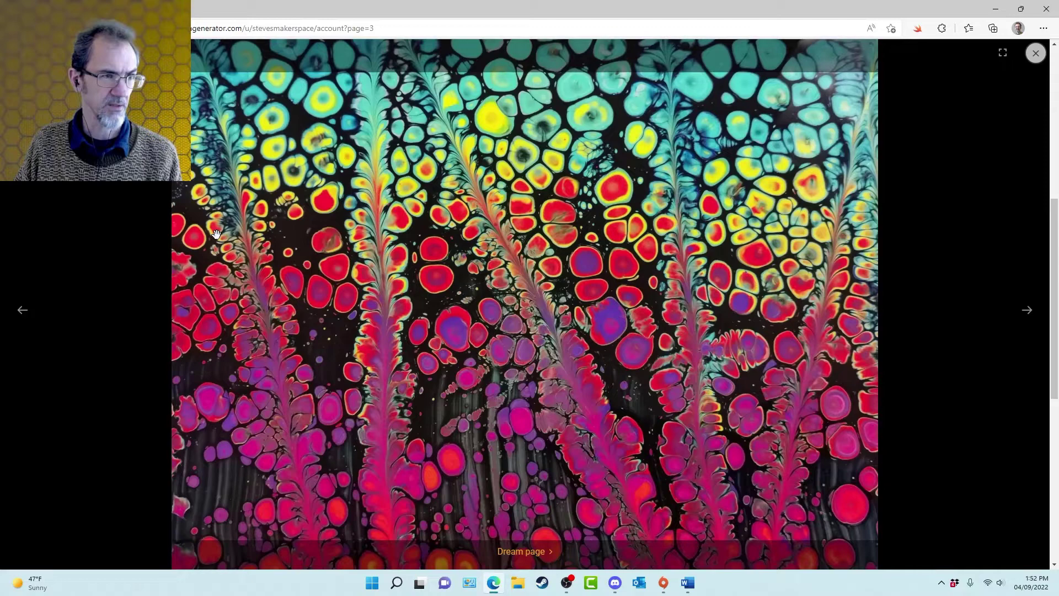
Continue through the red-yellow and green-orange wavy art, the blue fractal style and the fractal-textured result
{"action": "left_click", "coordinate": [1026, 308]}
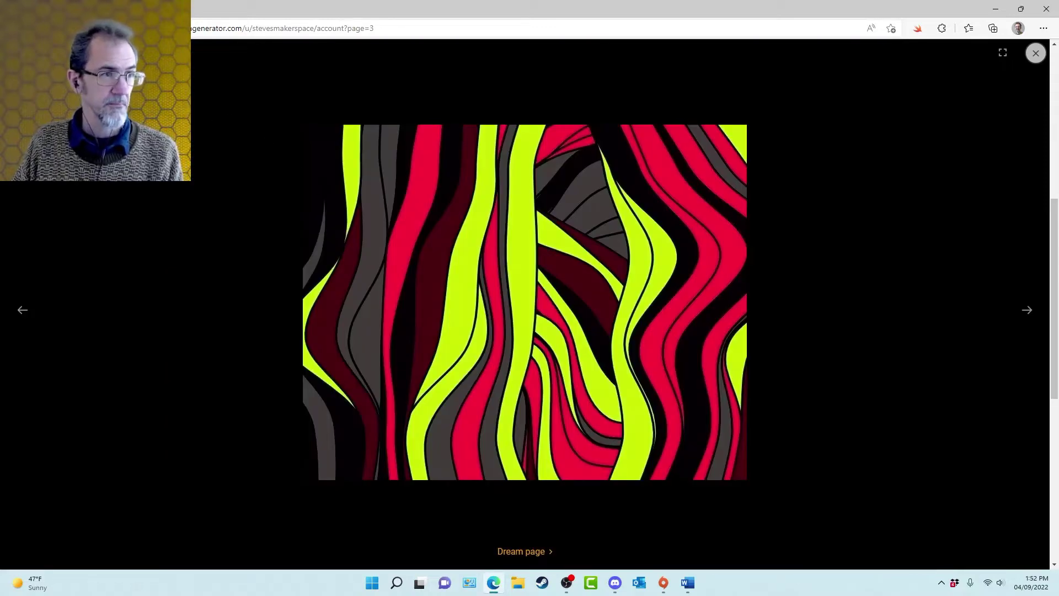
{"action": "left_click", "coordinate": [1025, 309]}
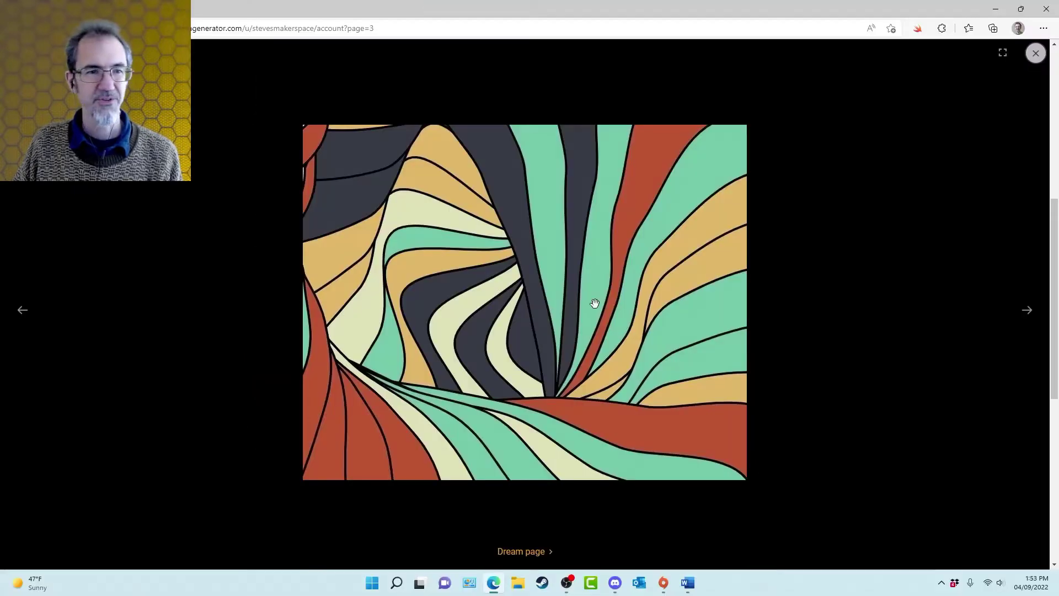
{"action": "left_click", "coordinate": [1026, 309]}
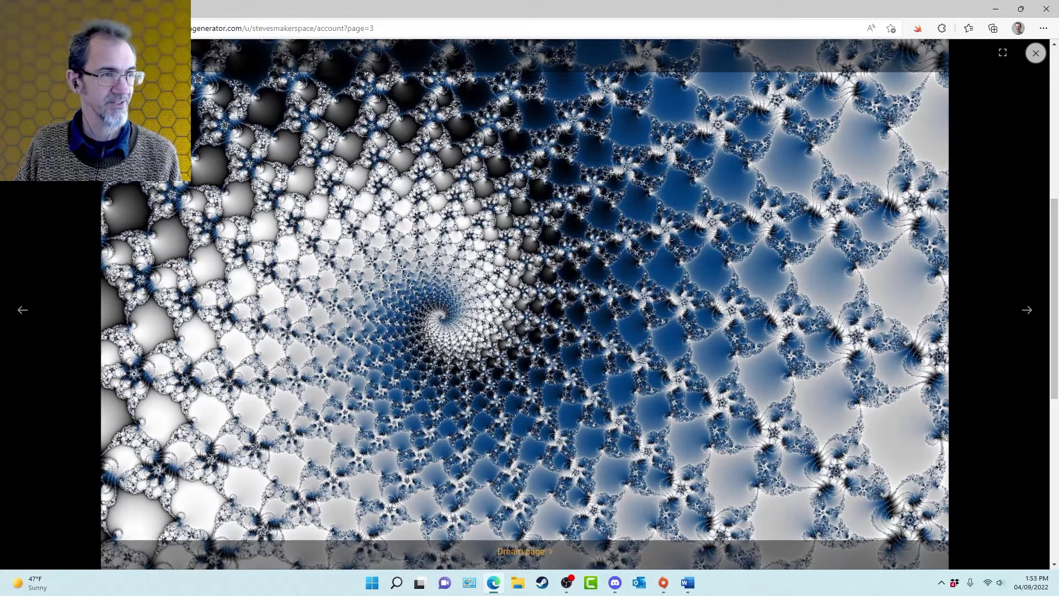
{"action": "left_click", "coordinate": [1027, 309]}
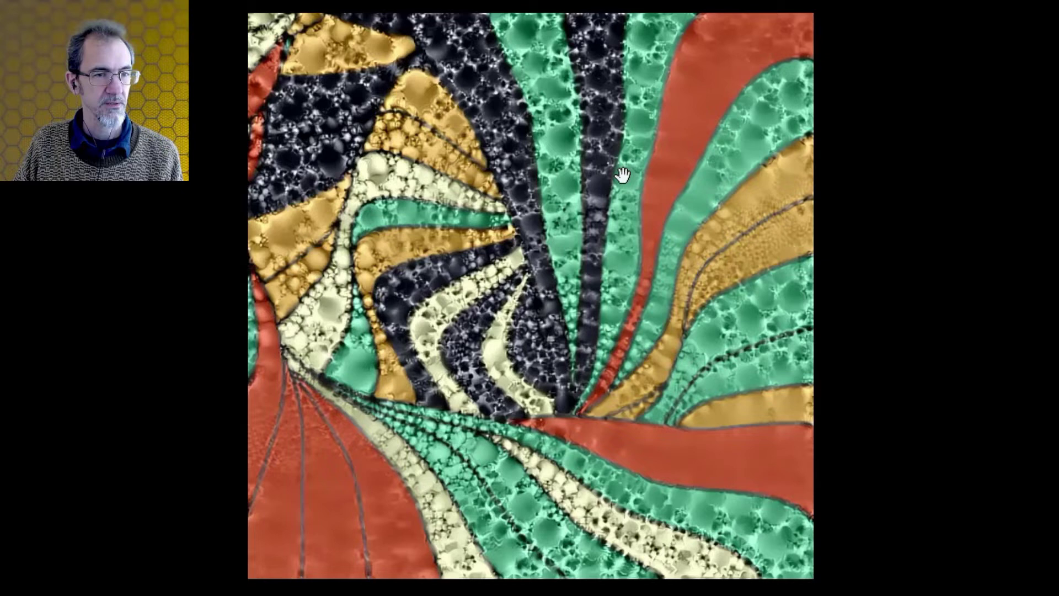
{"action": "mouse_move", "coordinate": [657, 308]}
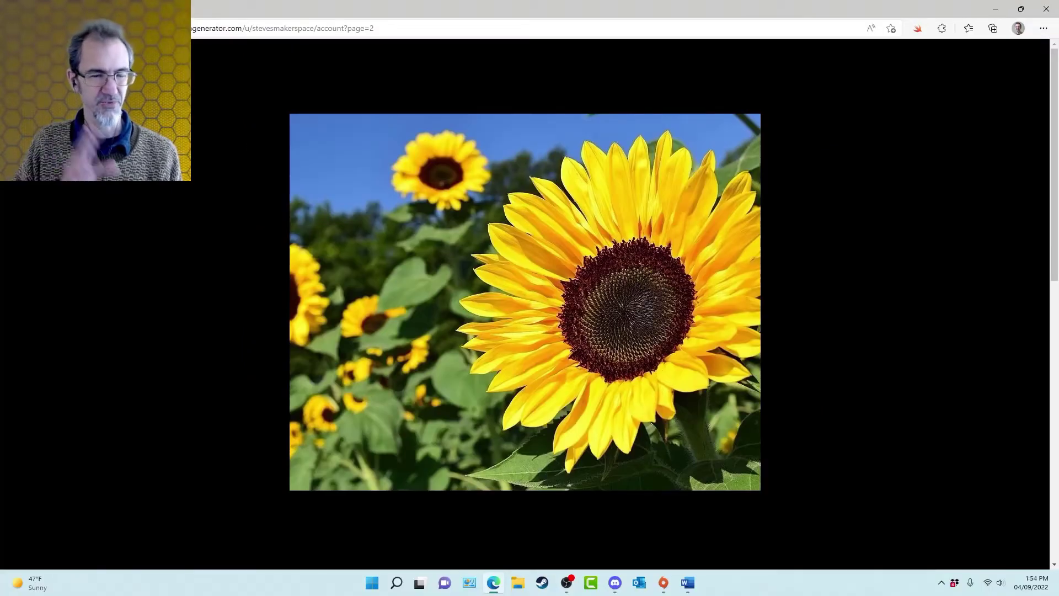
Step from the sunflower through the turban portrait, cows and blue mandala to the orange-green wavy artwork
{"action": "left_click", "coordinate": [524, 300]}
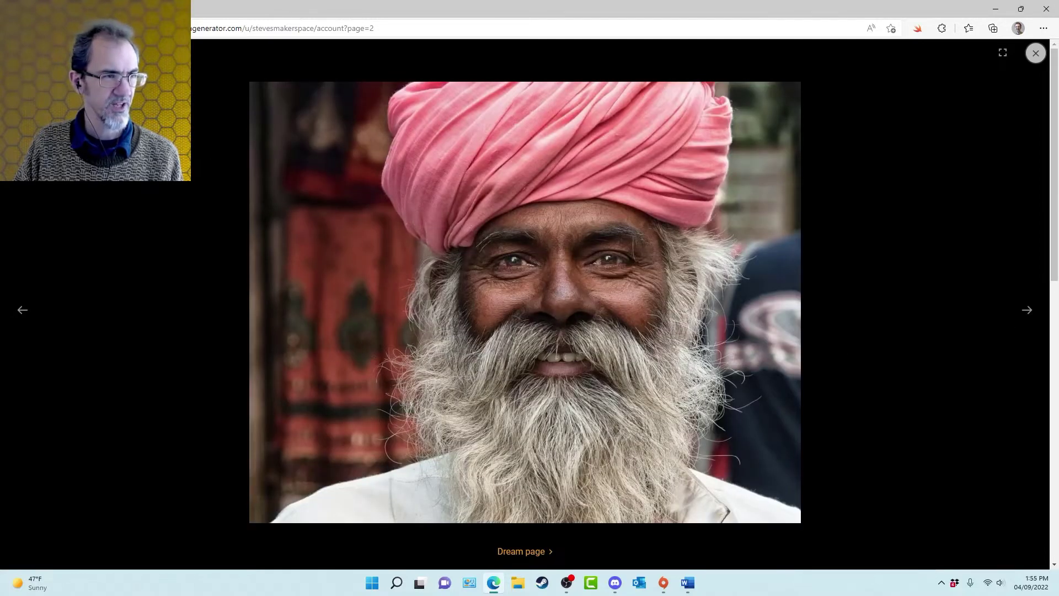
{"action": "left_click", "coordinate": [1026, 308]}
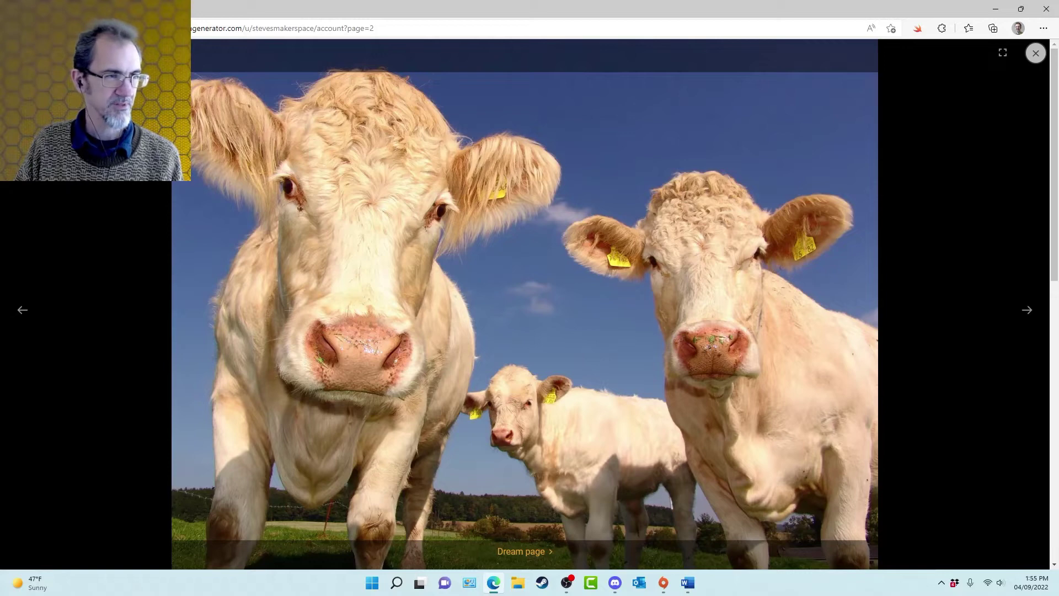
{"action": "left_click", "coordinate": [1026, 309]}
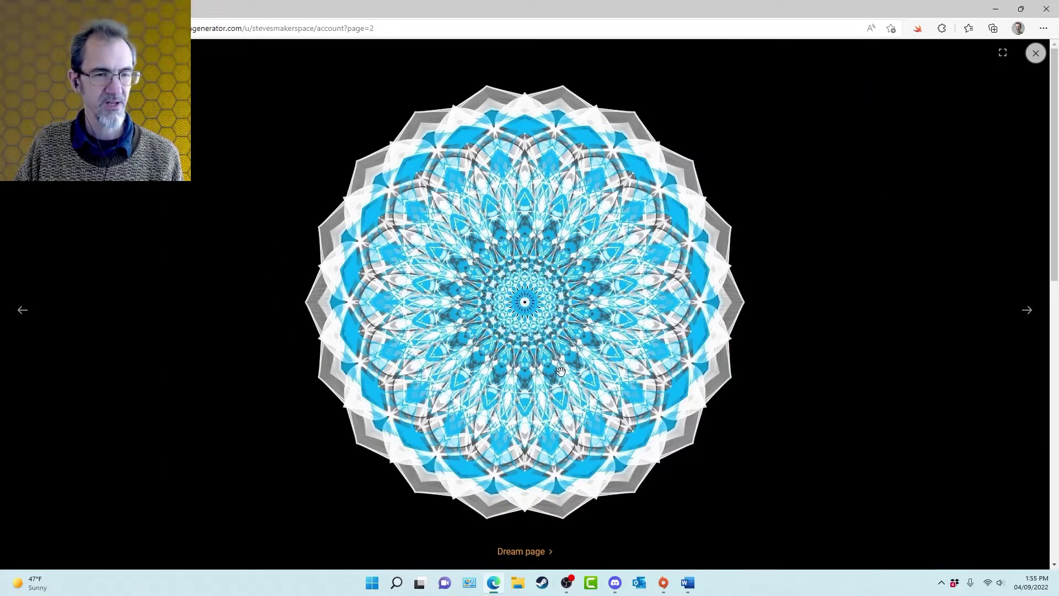
{"action": "left_click", "coordinate": [1026, 309]}
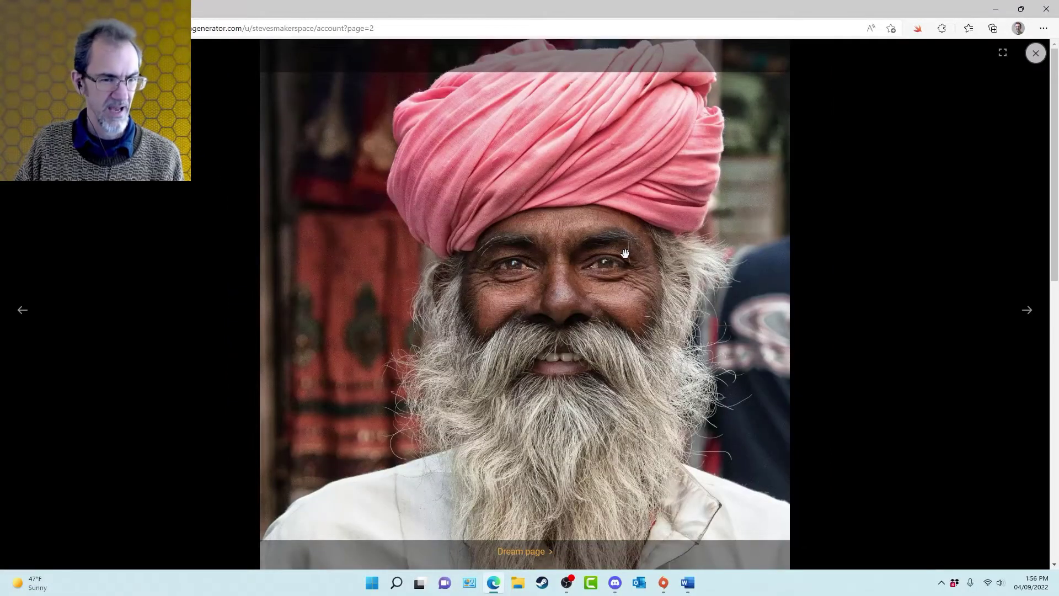
{"action": "left_click", "coordinate": [1025, 309]}
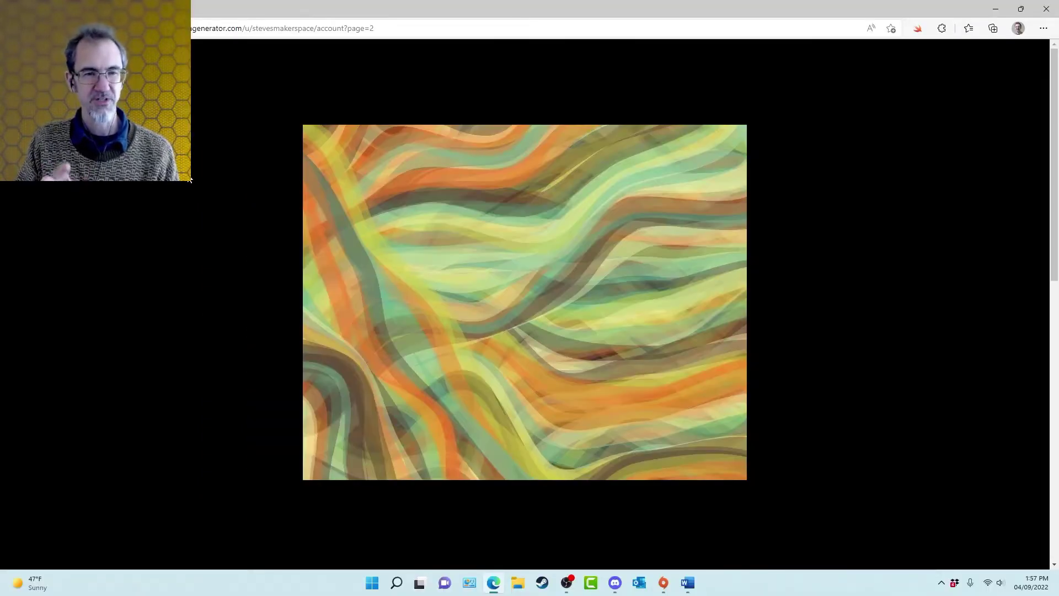
Advance through the yellow-green swirl, pink wavy, square swirl and teal artworks to the triangulated green-blue result
{"action": "left_click", "coordinate": [524, 301]}
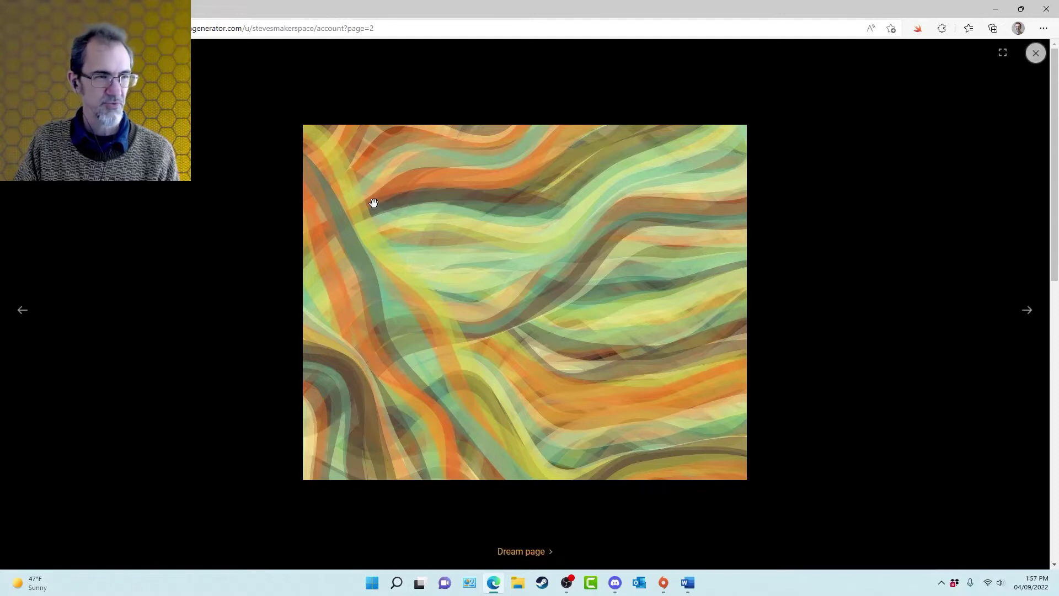
{"action": "left_click", "coordinate": [1026, 309]}
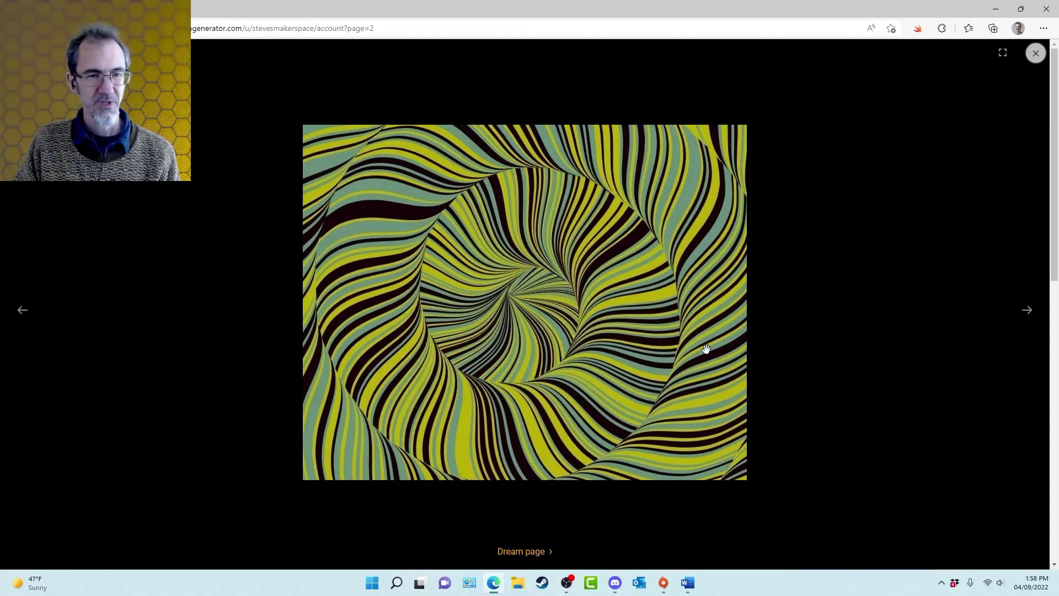
{"action": "left_click", "coordinate": [1027, 308]}
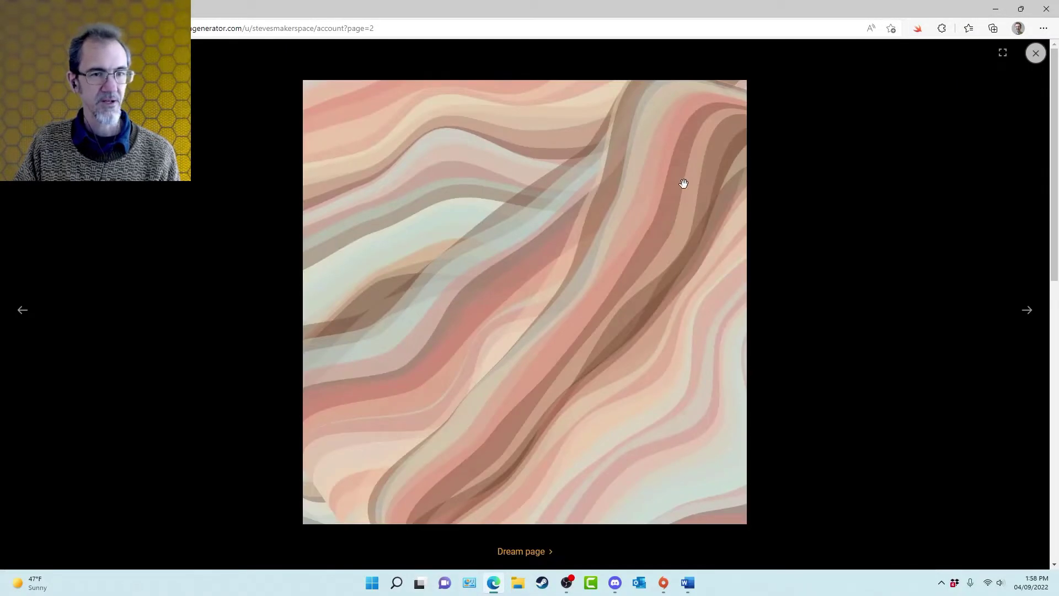
{"action": "left_click", "coordinate": [1027, 309]}
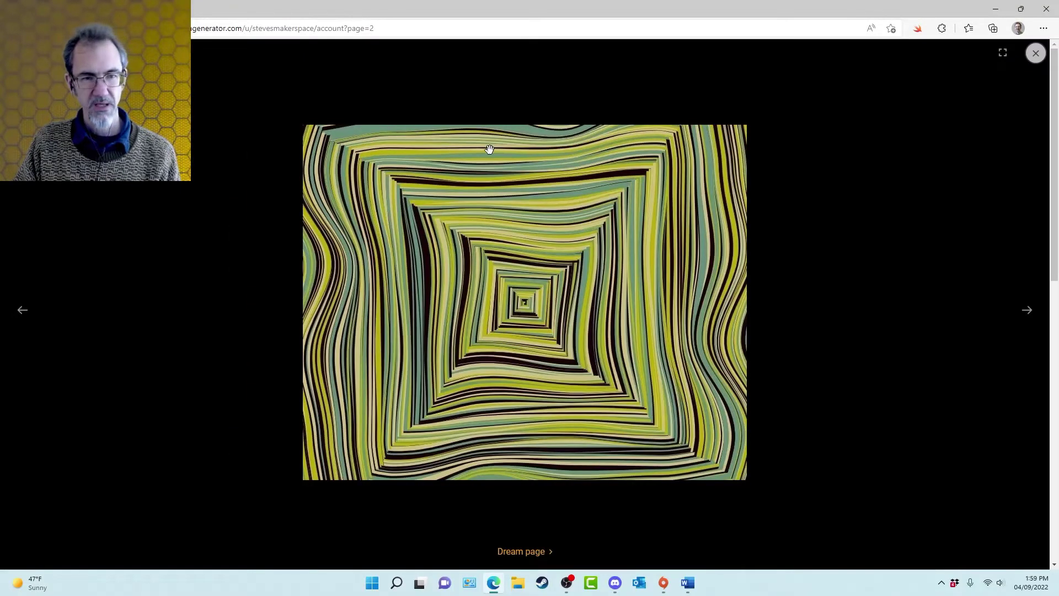
{"action": "left_click", "coordinate": [1026, 310]}
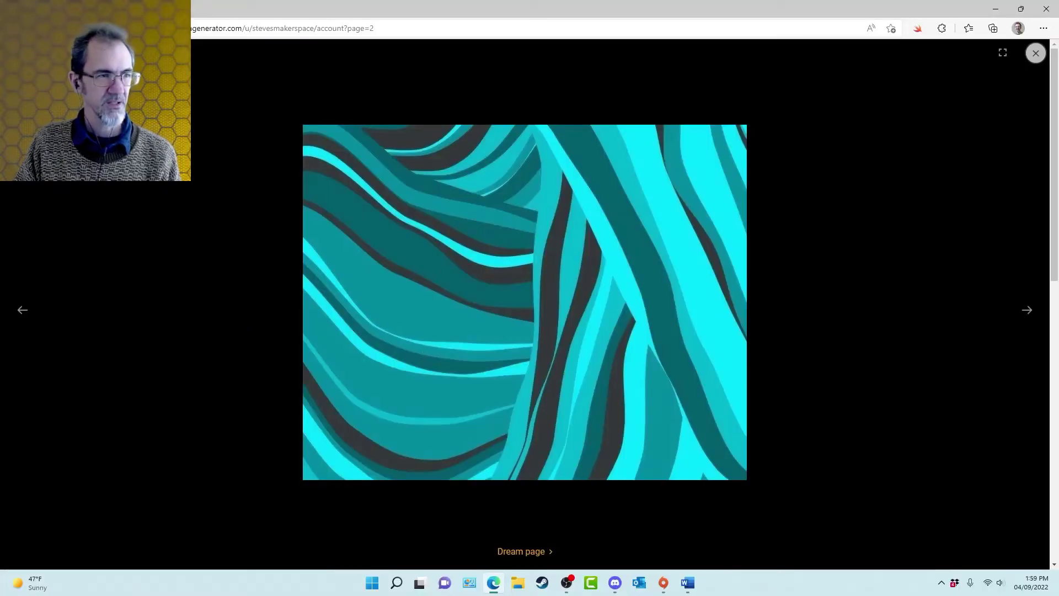
{"action": "left_click", "coordinate": [1026, 309]}
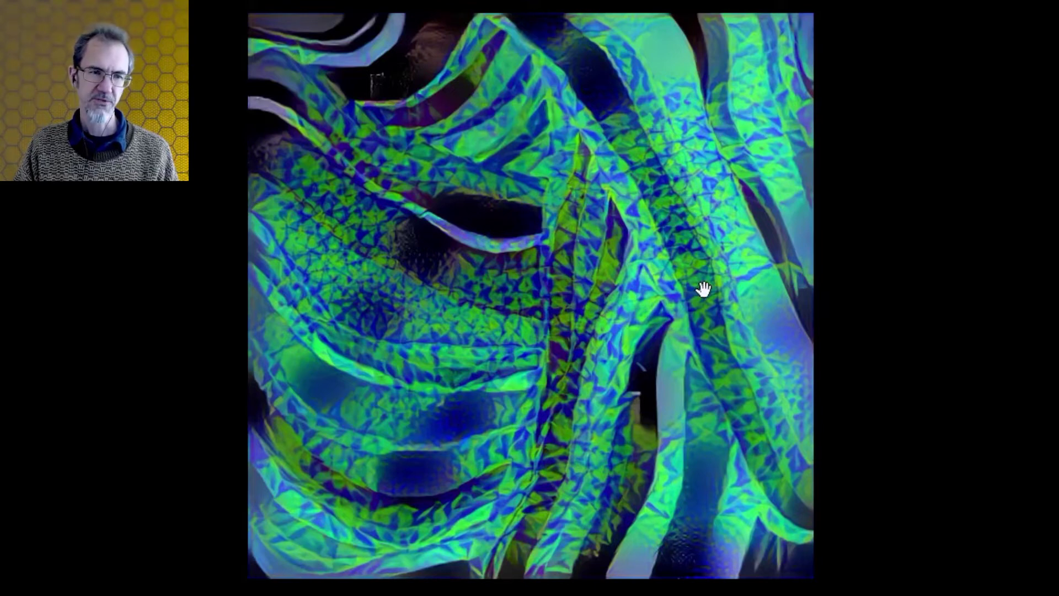
{"action": "mouse_move", "coordinate": [591, 410]}
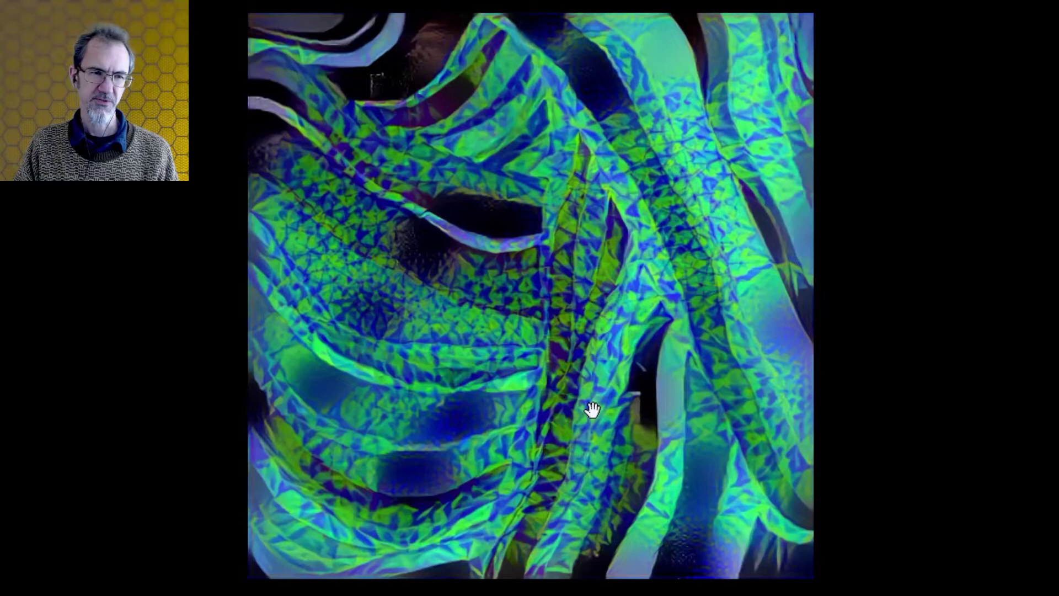
{"action": "mouse_move", "coordinate": [681, 188]}
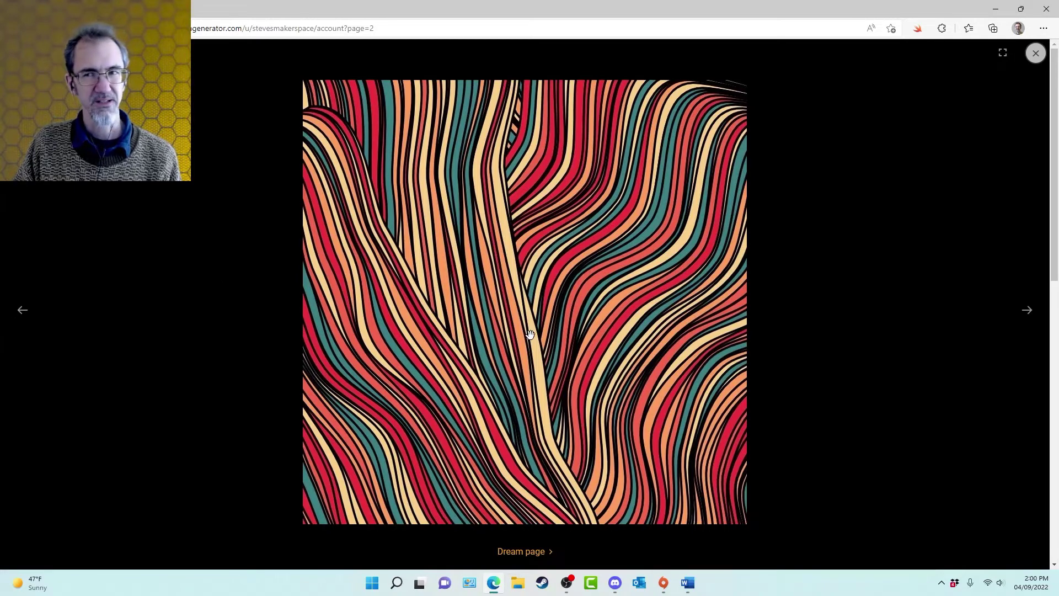
{"action": "mouse_move", "coordinate": [493, 251]}
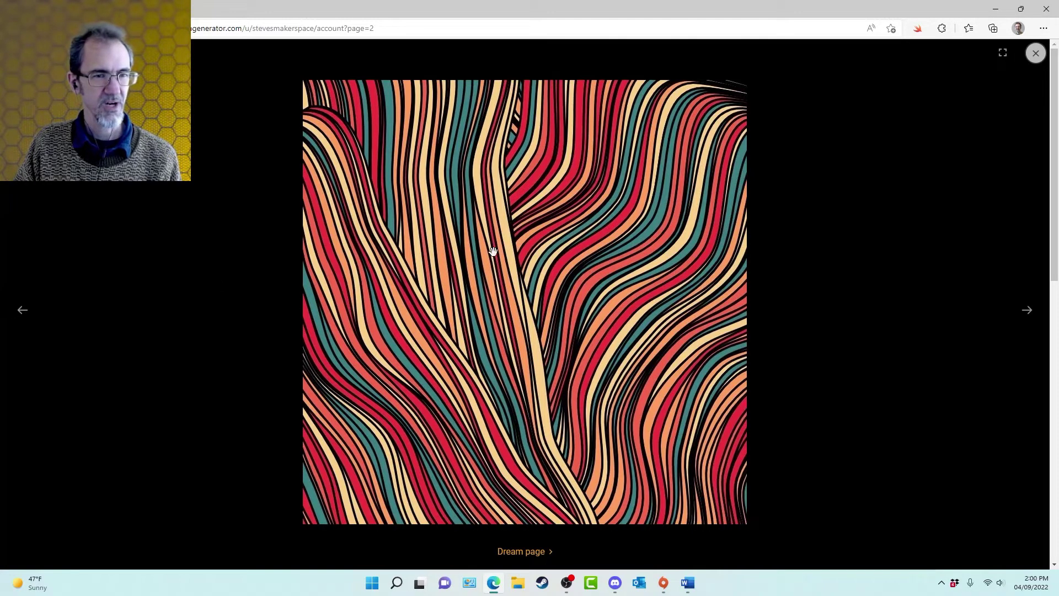
Page the viewer from the pink mandala through line artworks to the snail shell photo
{"action": "left_click", "coordinate": [1026, 309]}
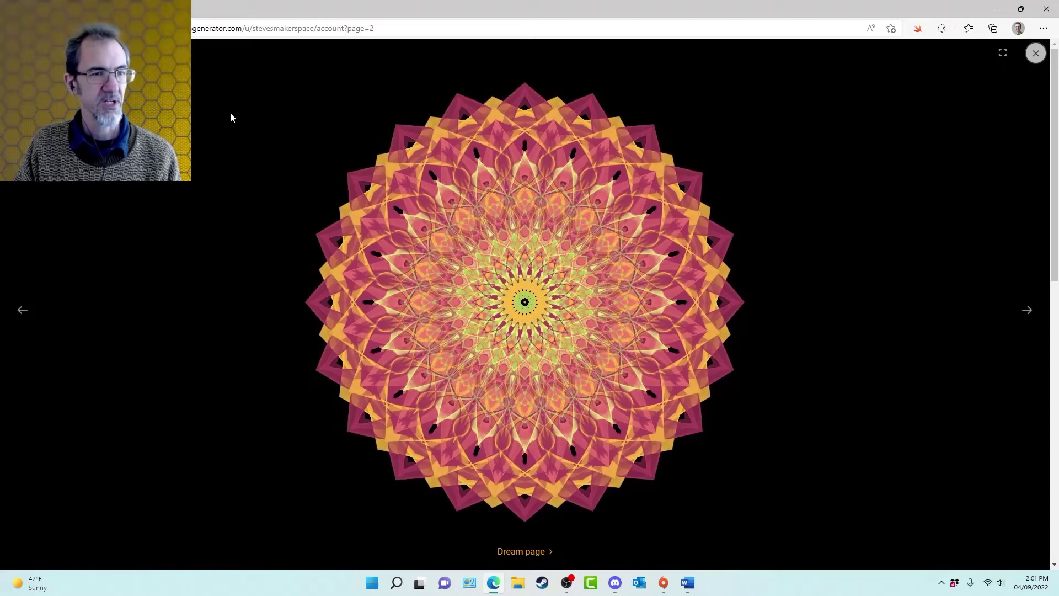
{"action": "left_click", "coordinate": [1027, 310]}
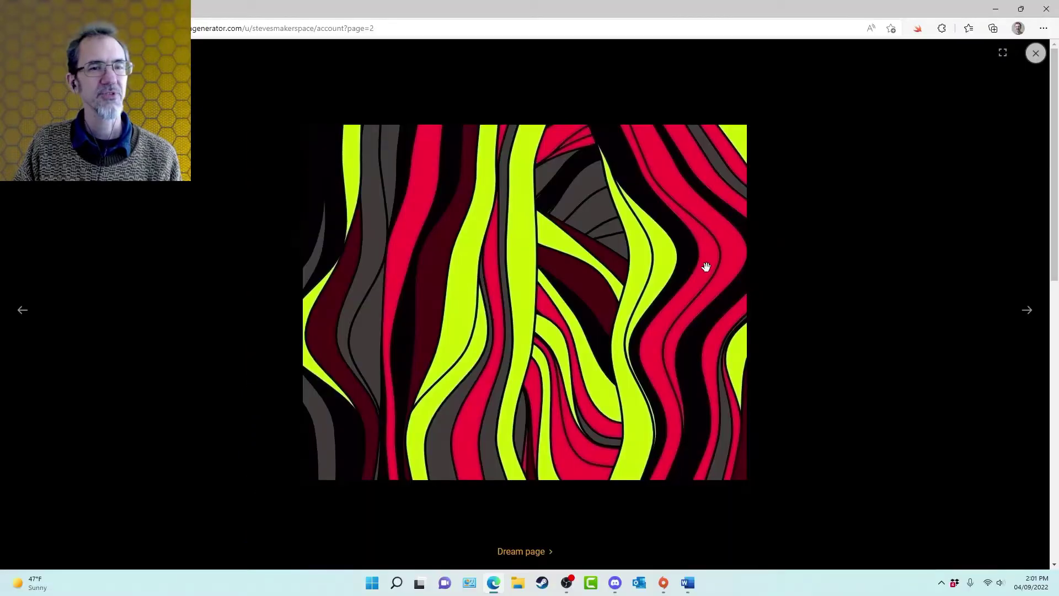
{"action": "left_click", "coordinate": [1026, 309]}
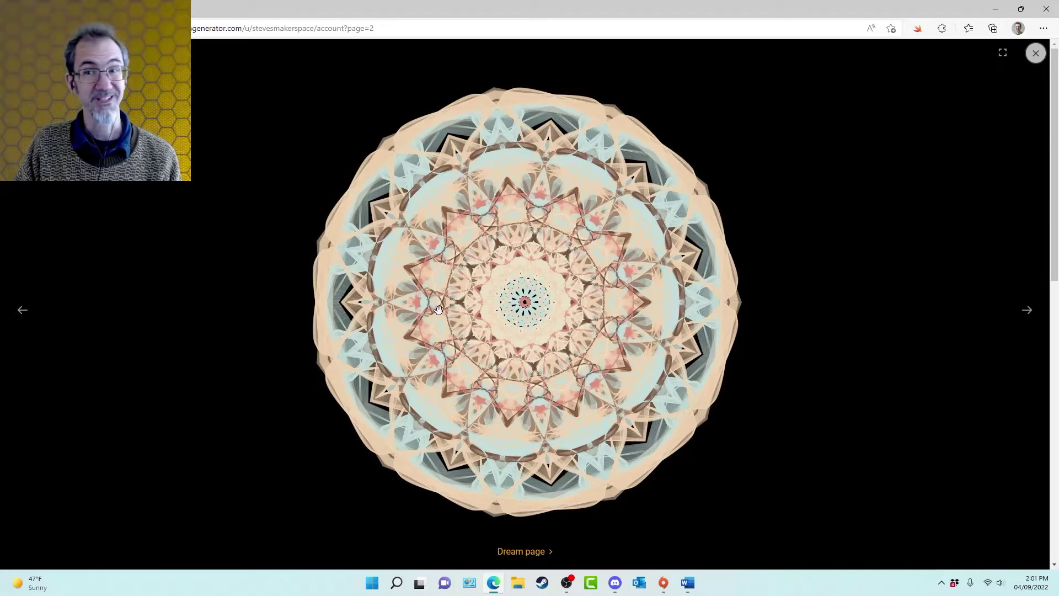
{"action": "left_click", "coordinate": [1027, 309]}
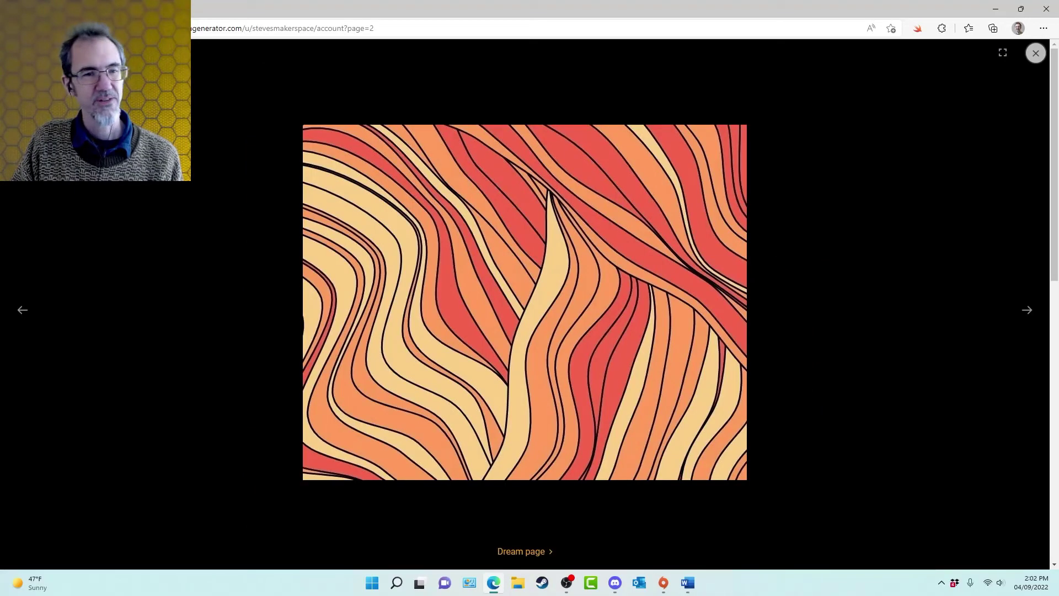
{"action": "left_click", "coordinate": [1027, 308]}
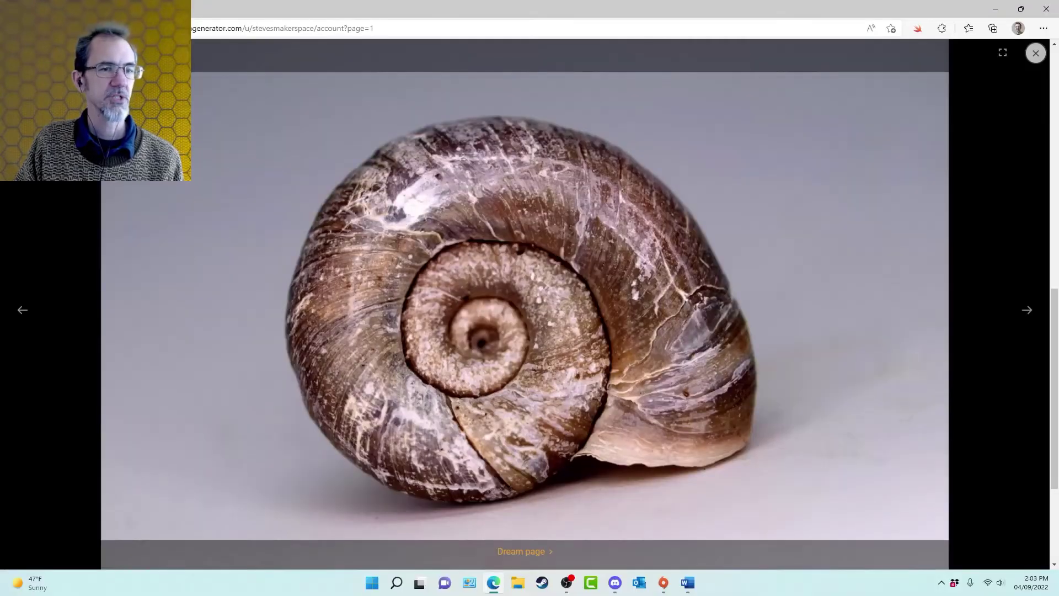
Advance through the striped wave and swirl artworks and the sunflower photo to the purple fluid-pour flower
{"action": "left_click", "coordinate": [1026, 310]}
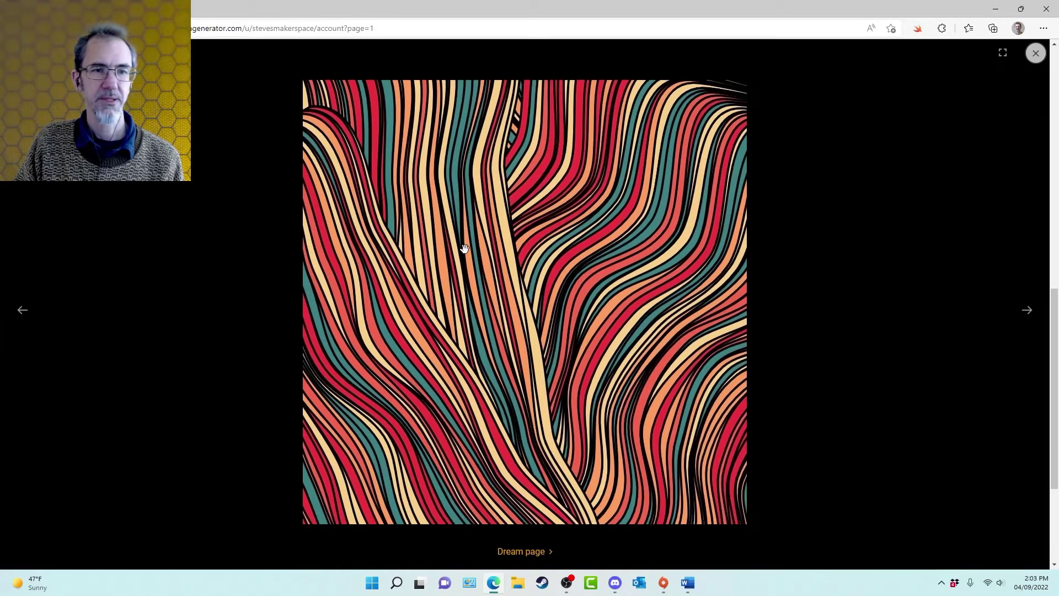
{"action": "mouse_move", "coordinate": [529, 245]}
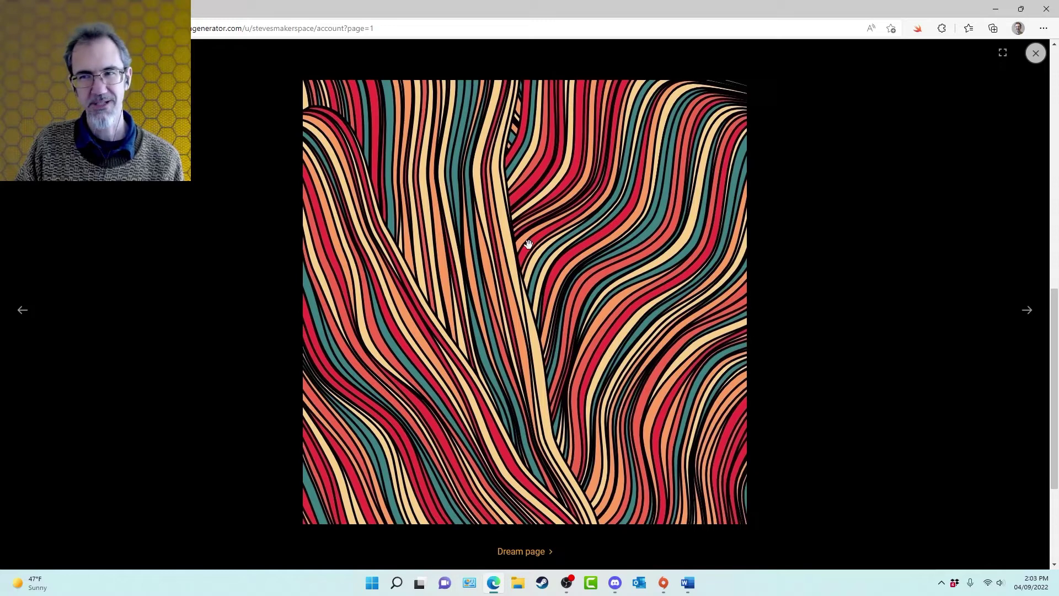
{"action": "mouse_move", "coordinate": [491, 320]}
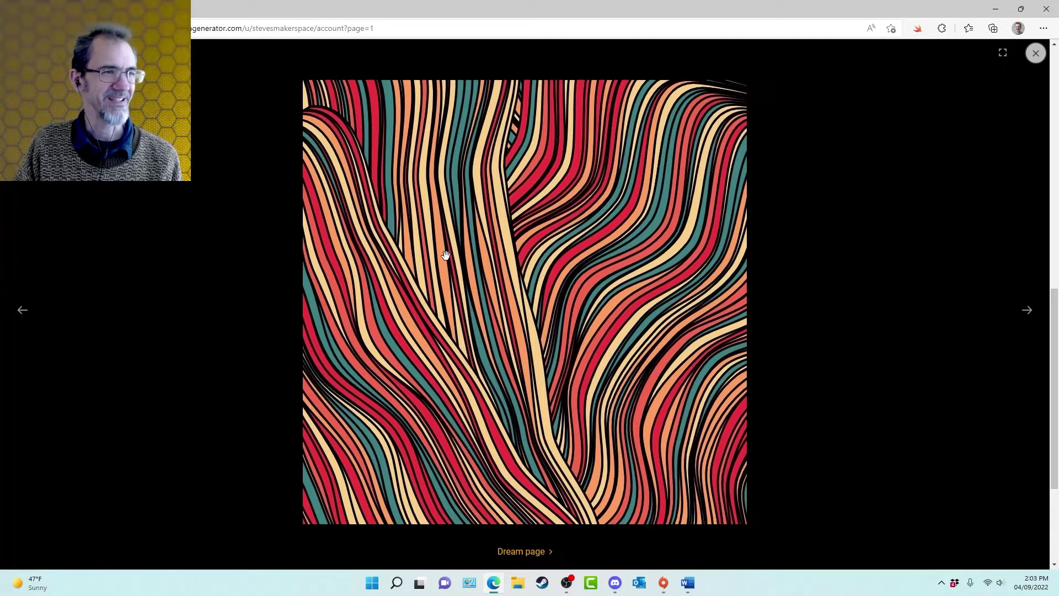
{"action": "left_click", "coordinate": [1026, 309]}
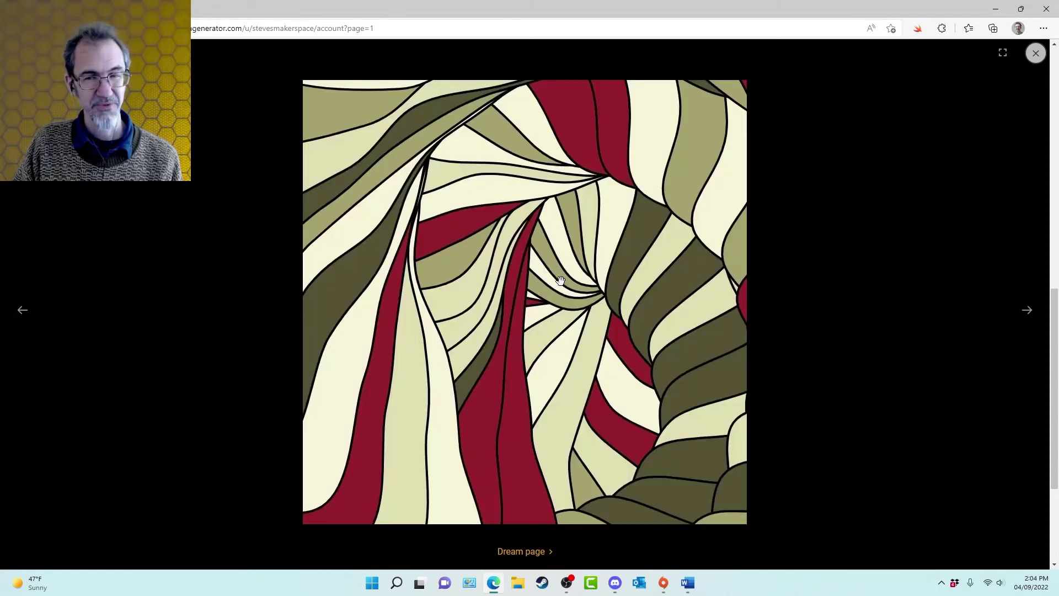
{"action": "mouse_move", "coordinate": [420, 293]}
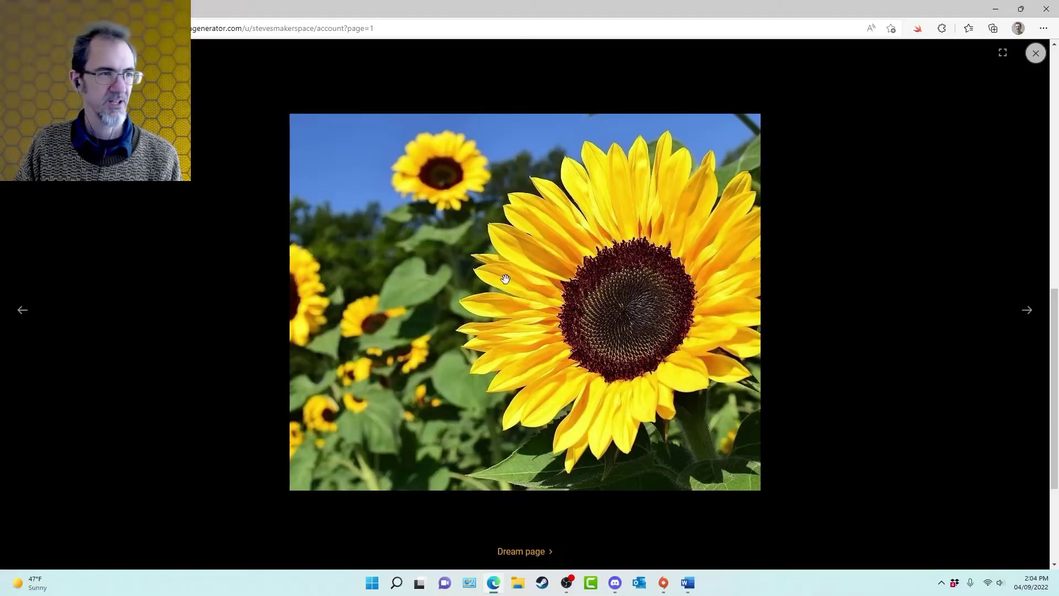
{"action": "left_click", "coordinate": [1027, 309]}
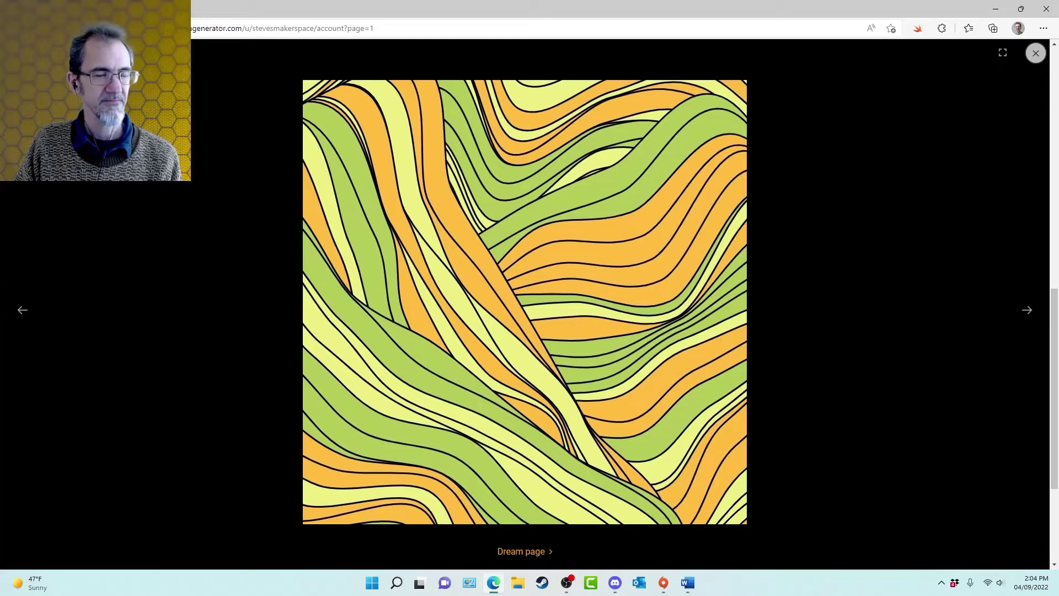
{"action": "left_click", "coordinate": [1026, 309]}
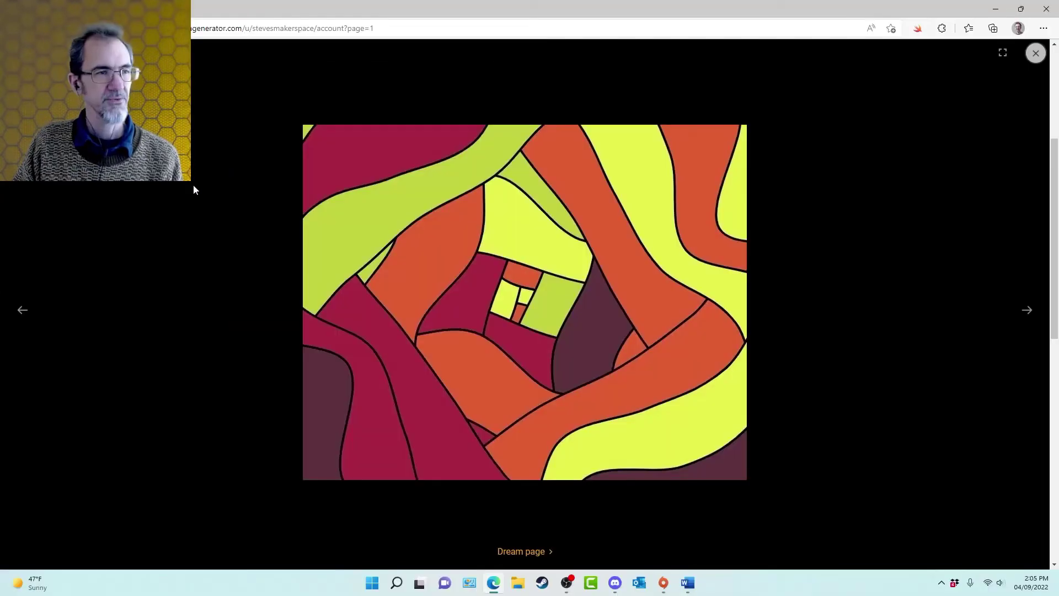
{"action": "left_click", "coordinate": [1027, 308]}
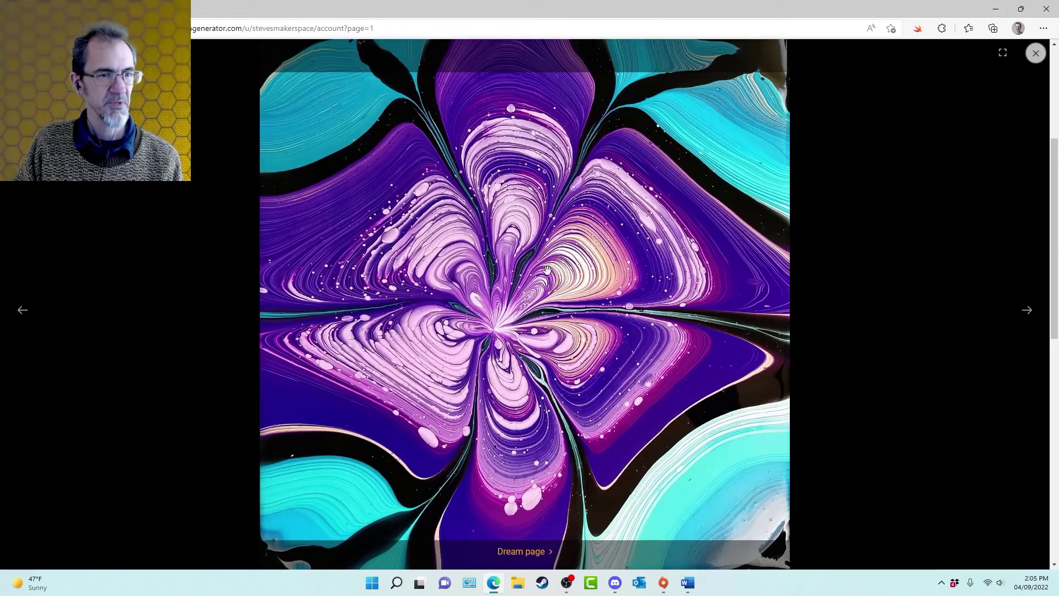
{"action": "left_click", "coordinate": [1027, 308]}
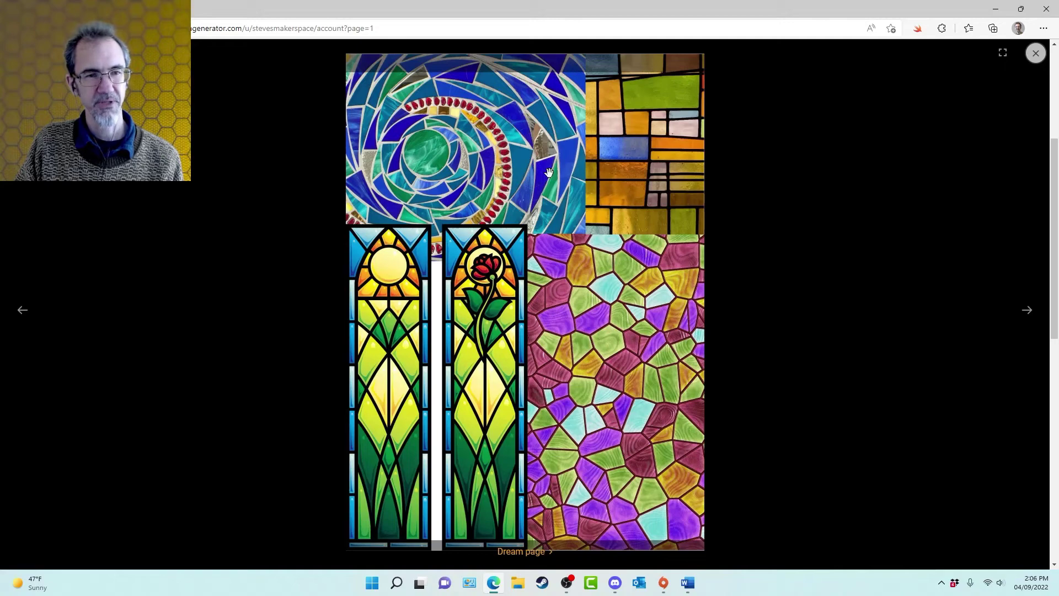
{"action": "mouse_move", "coordinate": [455, 246]}
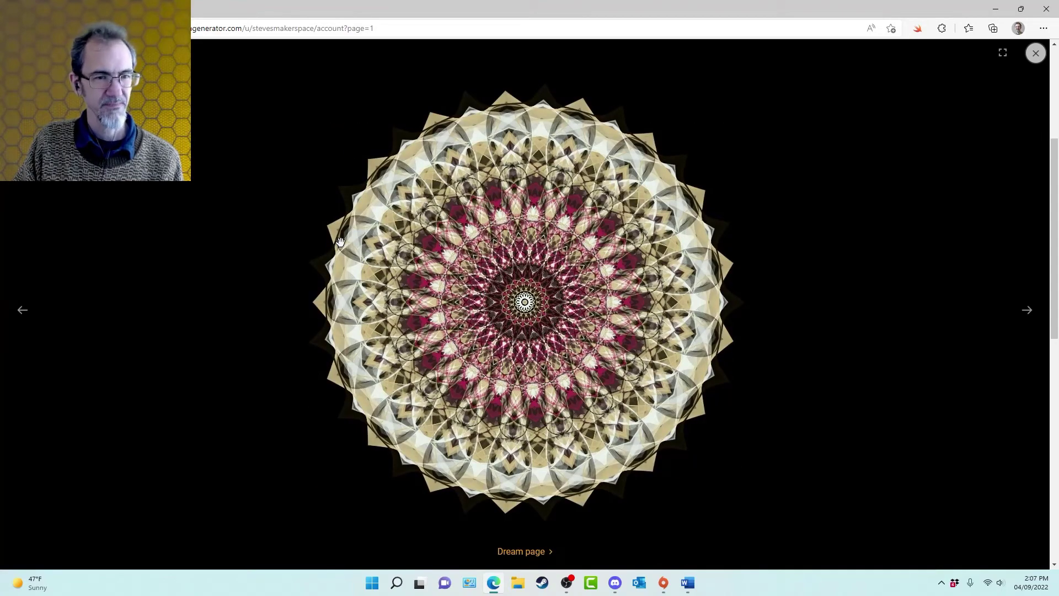
Advance the lightbox through the stained glass collage, mandalas and blown-glass photo to the mandala grid
{"action": "left_click", "coordinate": [1035, 53]}
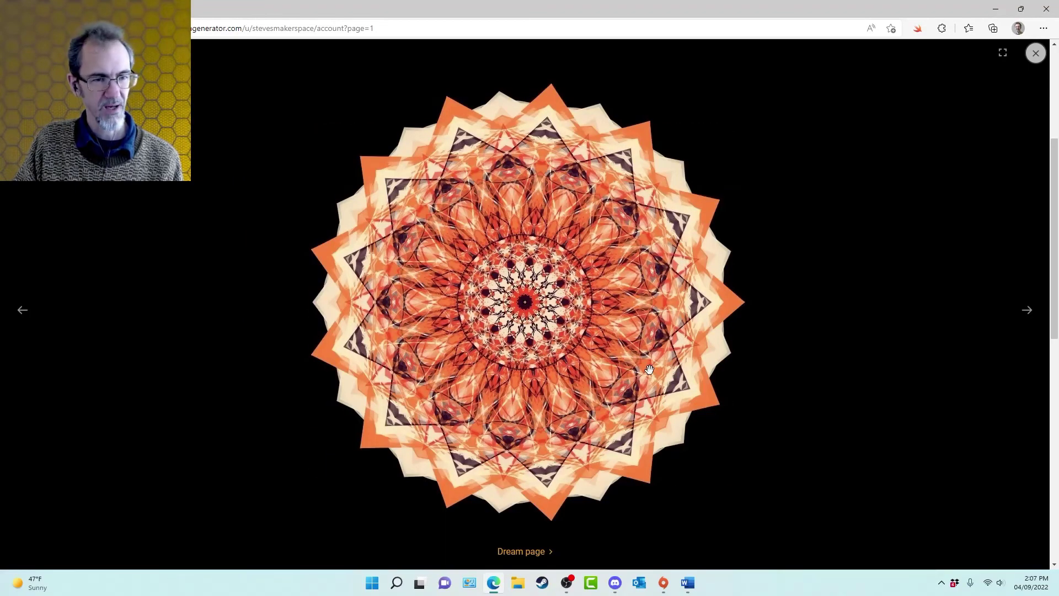
{"action": "left_click", "coordinate": [1026, 309]}
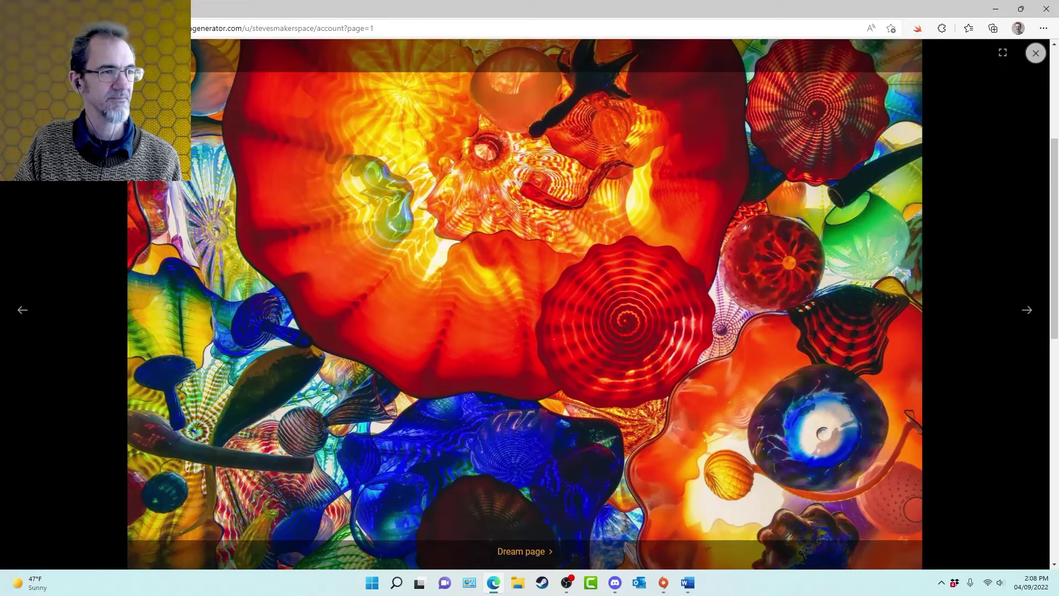
{"action": "left_click", "coordinate": [1036, 53]}
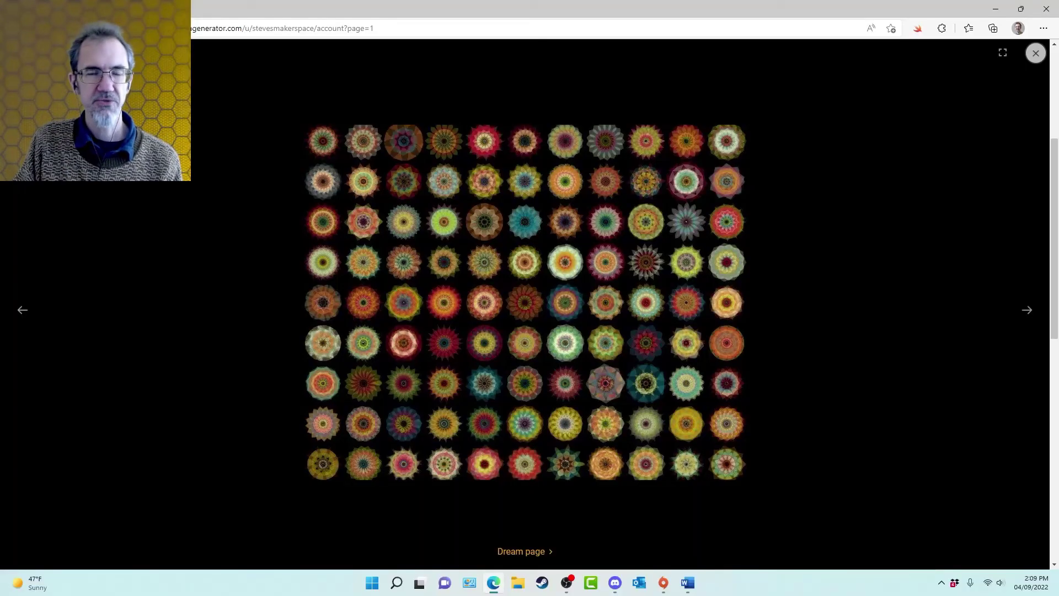
{"action": "left_click", "coordinate": [1026, 308]}
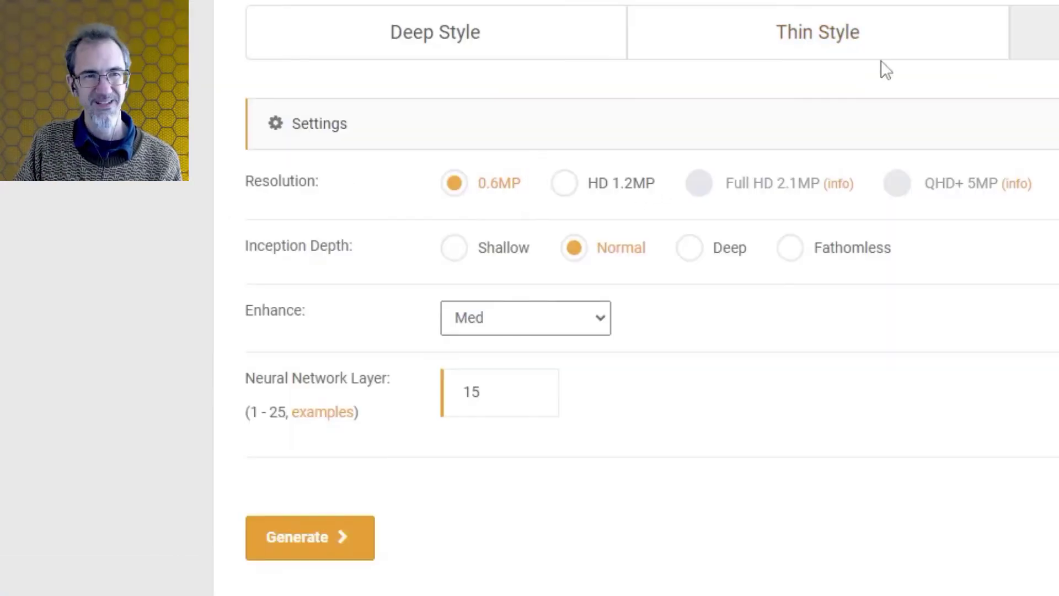
{"action": "mouse_move", "coordinate": [945, 106]}
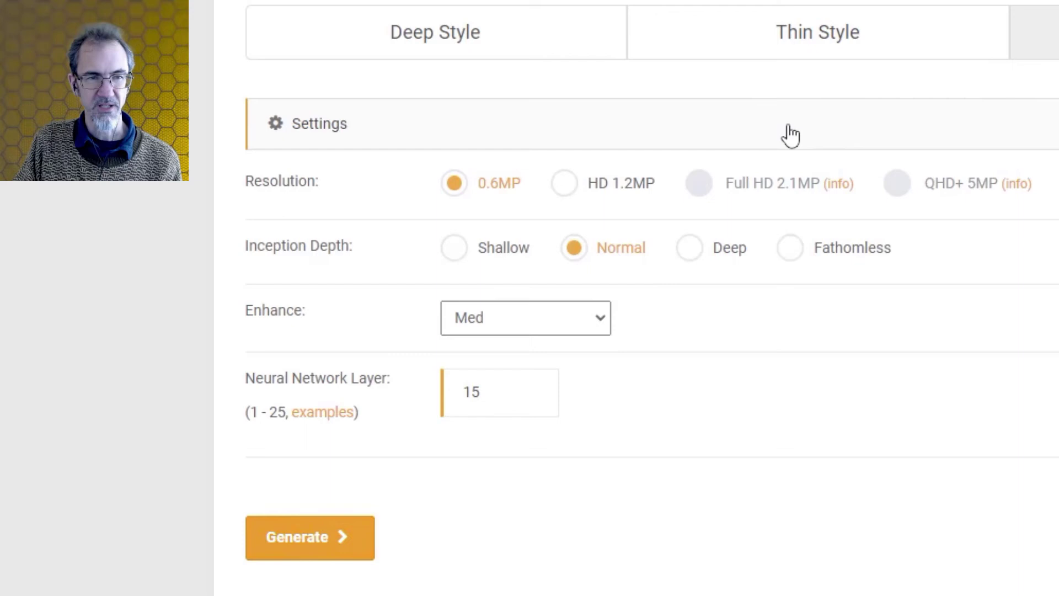
Generate a dream at 0.6MP, Normal depth, layer 15 and view the stained-glass mandala result enlarged
{"action": "left_click", "coordinate": [309, 537]}
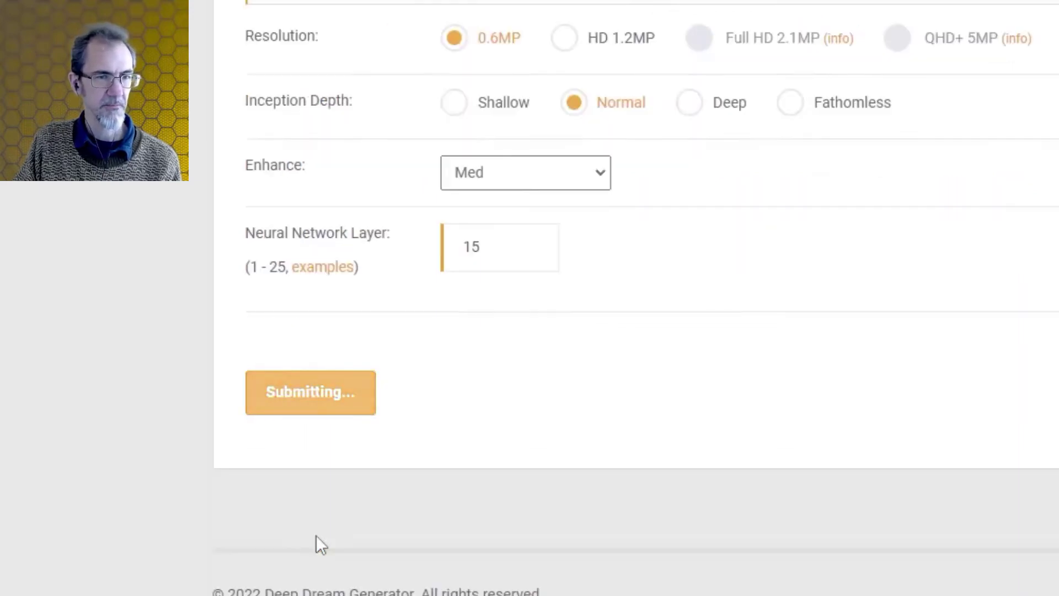
{"action": "left_click", "coordinate": [310, 392]}
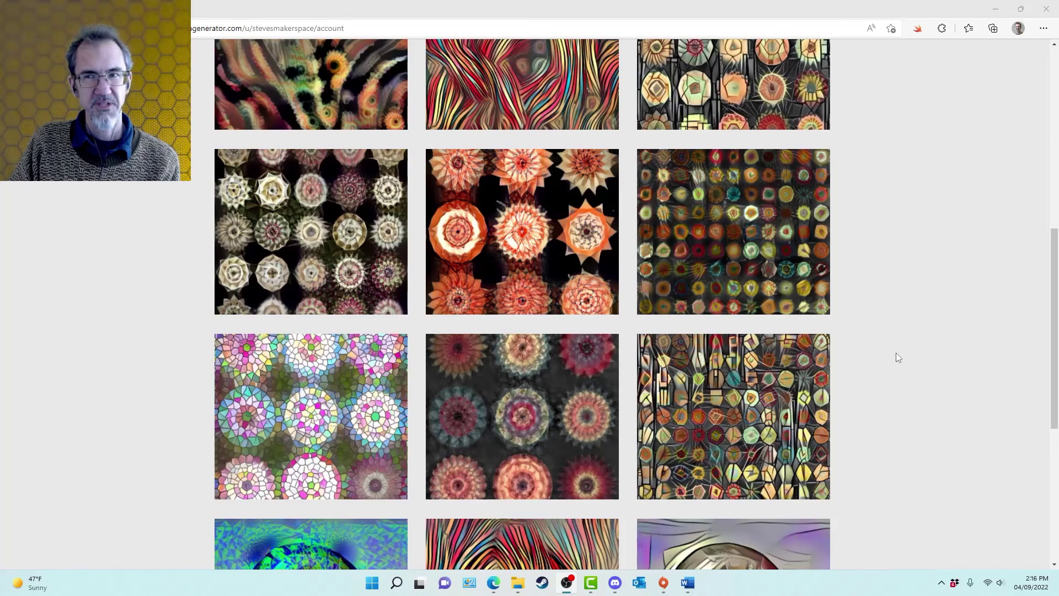
{"action": "left_click", "coordinate": [732, 415]}
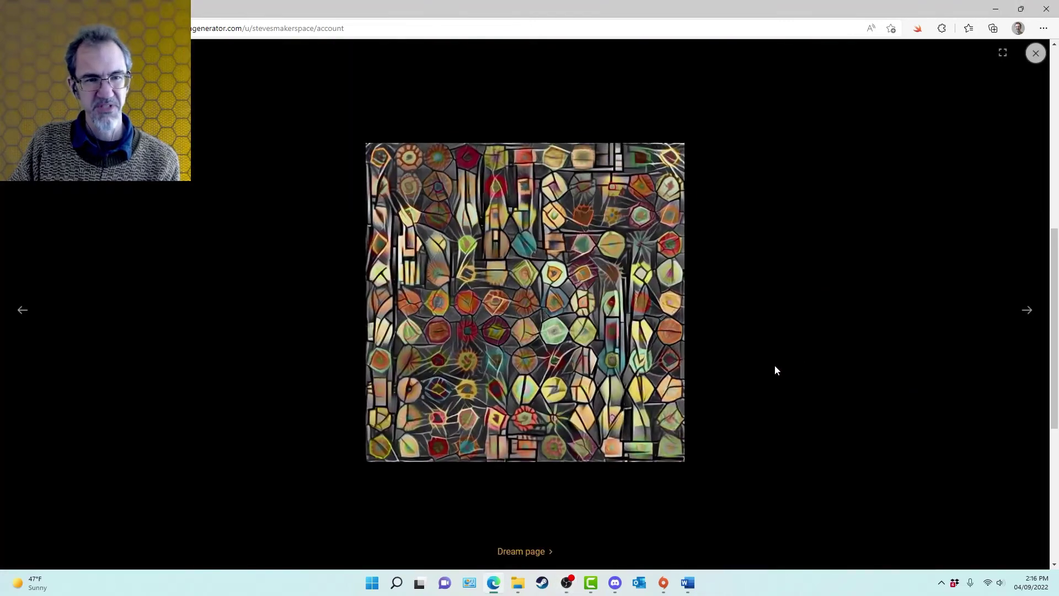
{"action": "left_click", "coordinate": [1036, 53]}
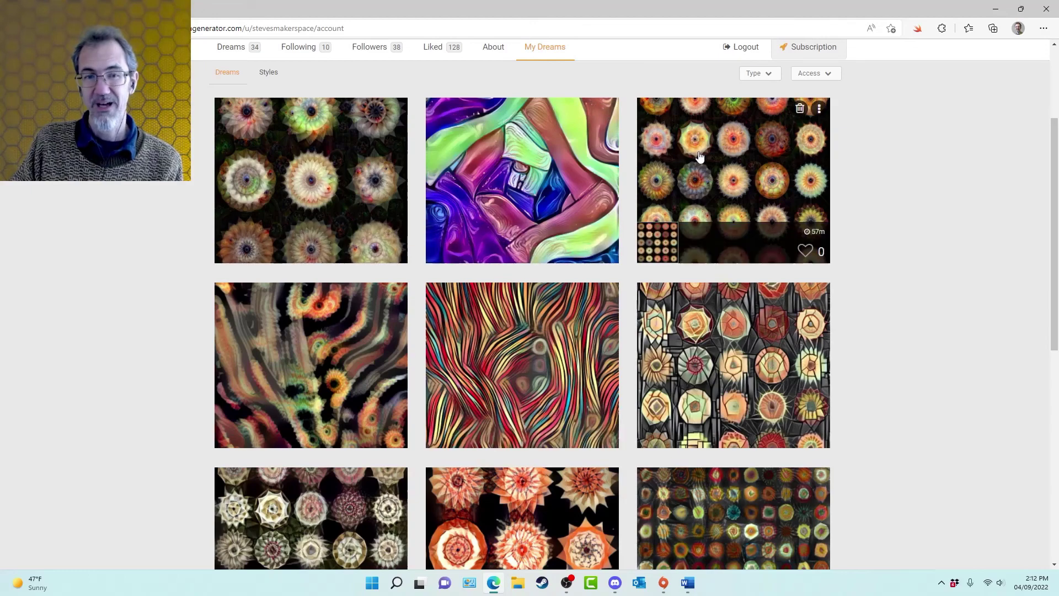
{"action": "mouse_move", "coordinate": [642, 191]}
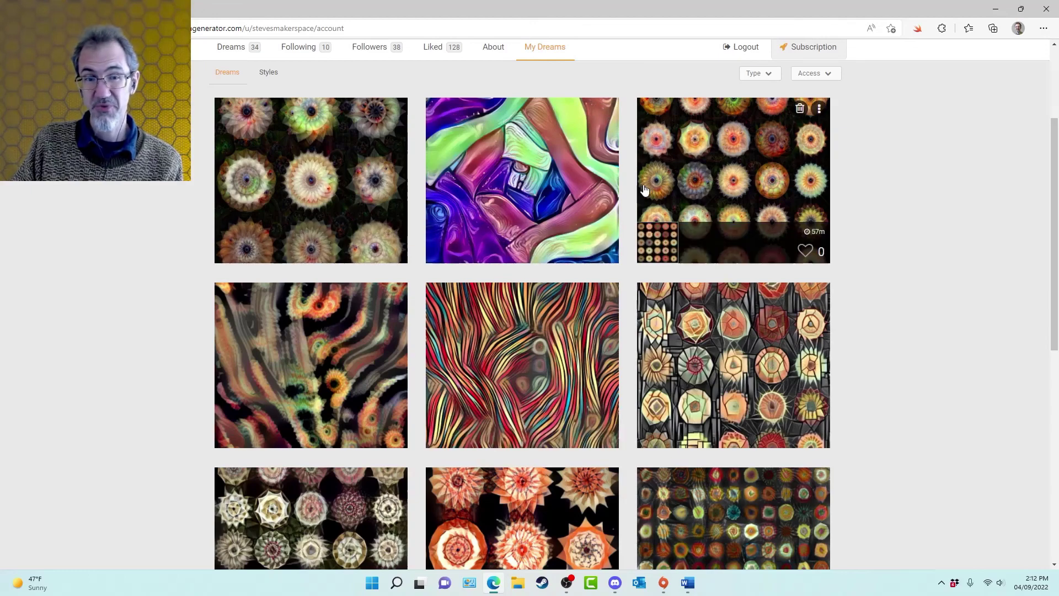
{"action": "mouse_move", "coordinate": [521, 330]}
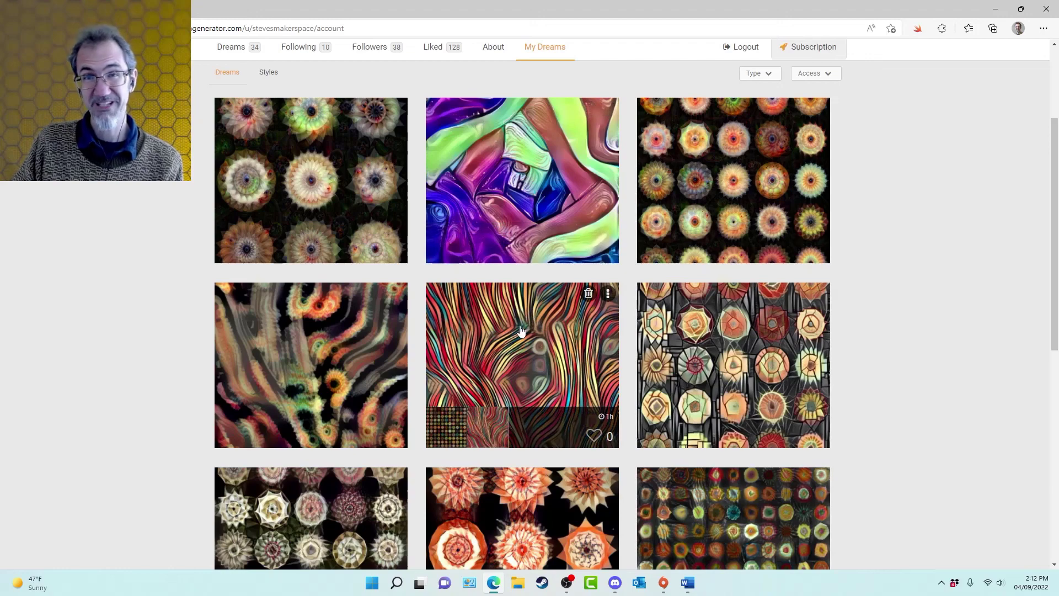